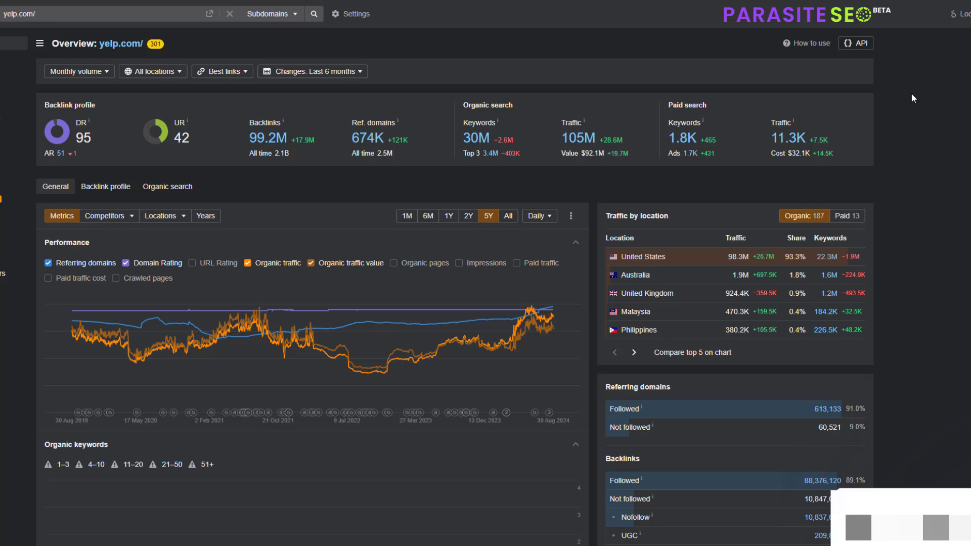
mouse_move(467, 118)
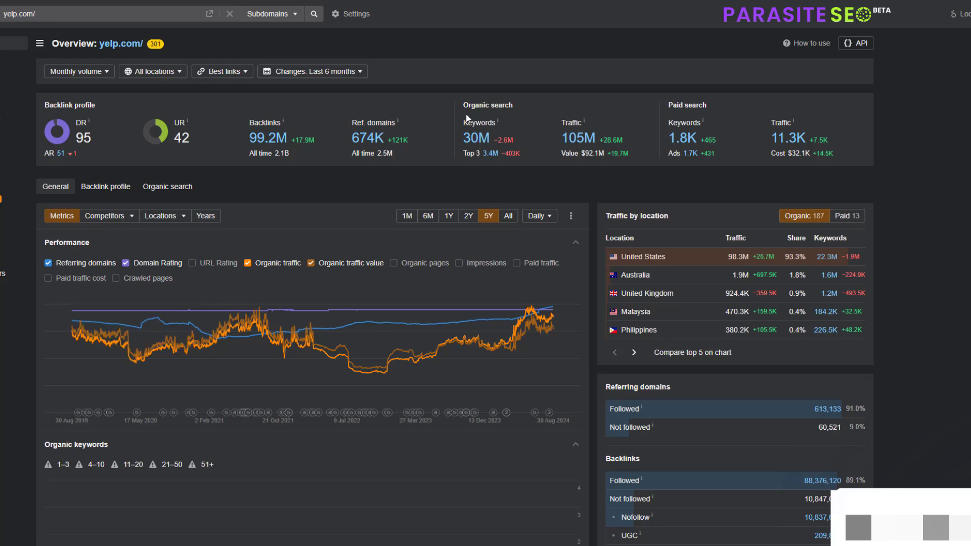
mouse_move(616, 214)
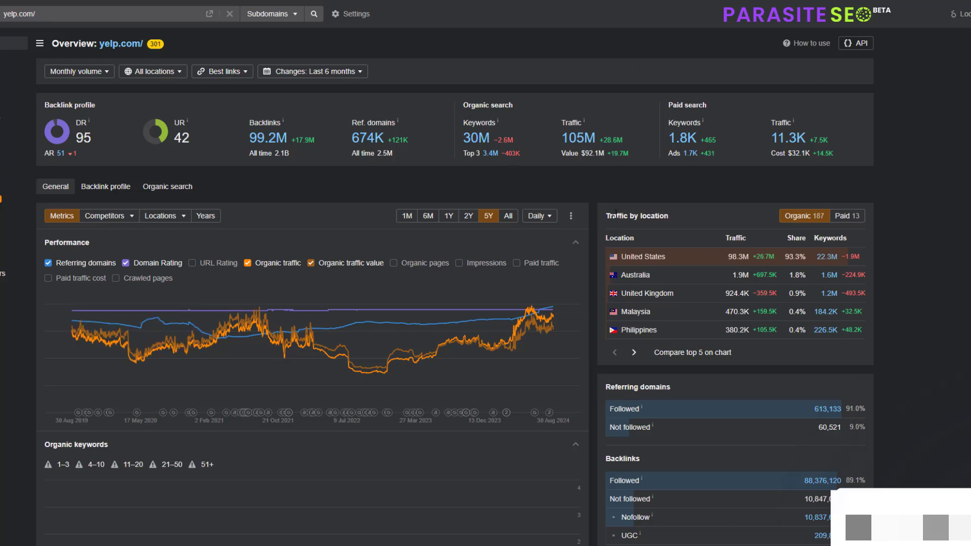
mouse_move(490, 49)
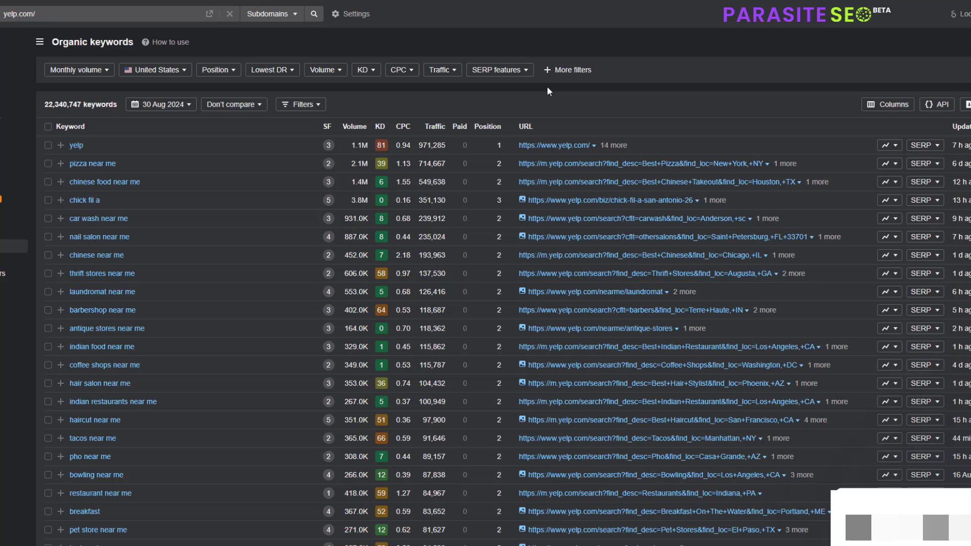
Limit ranking position to 50 and exclude keywords whose SERPs show a local pack
click(219, 69)
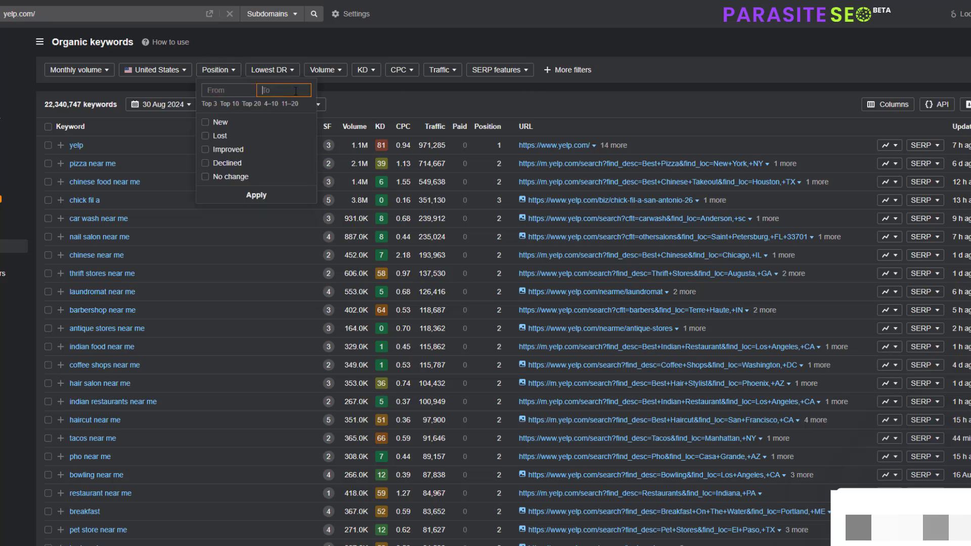
text(50)
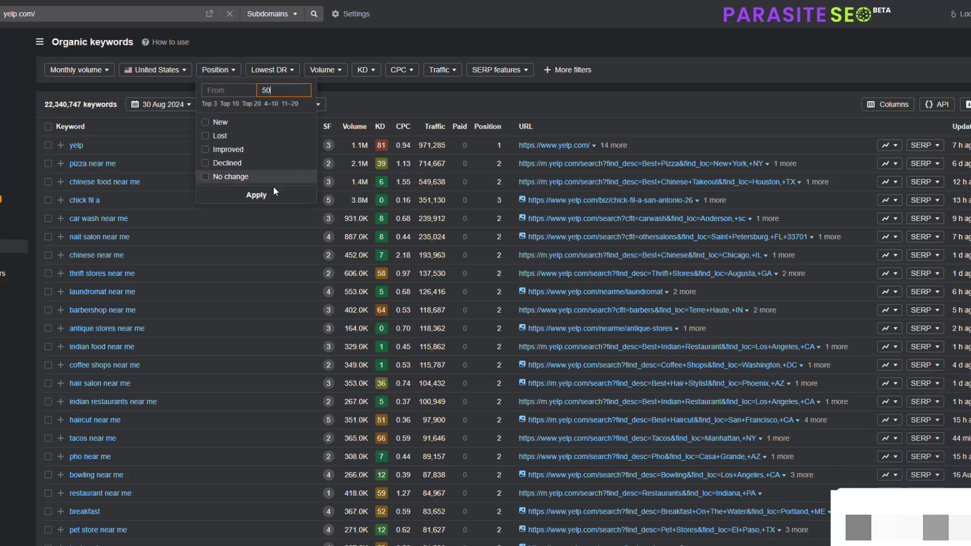
click(540, 70)
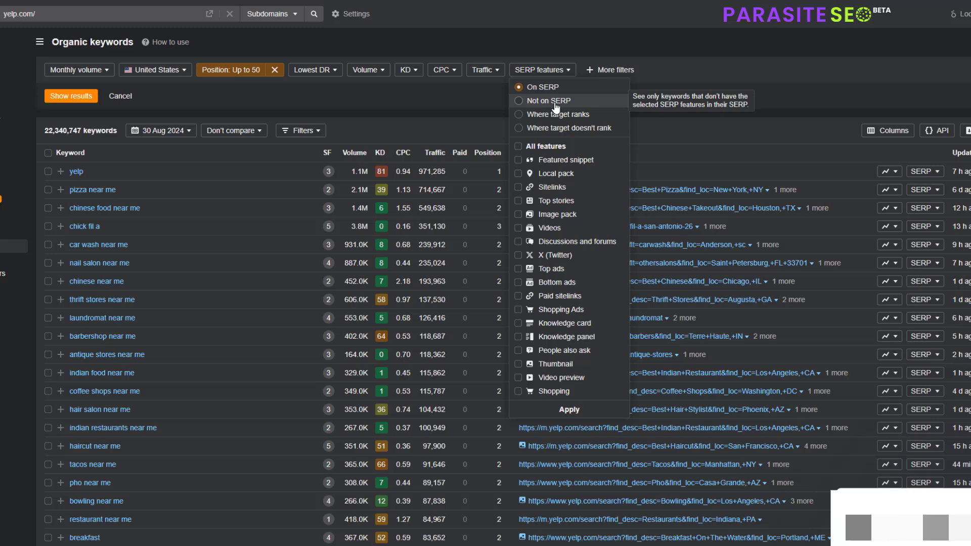
click(518, 100)
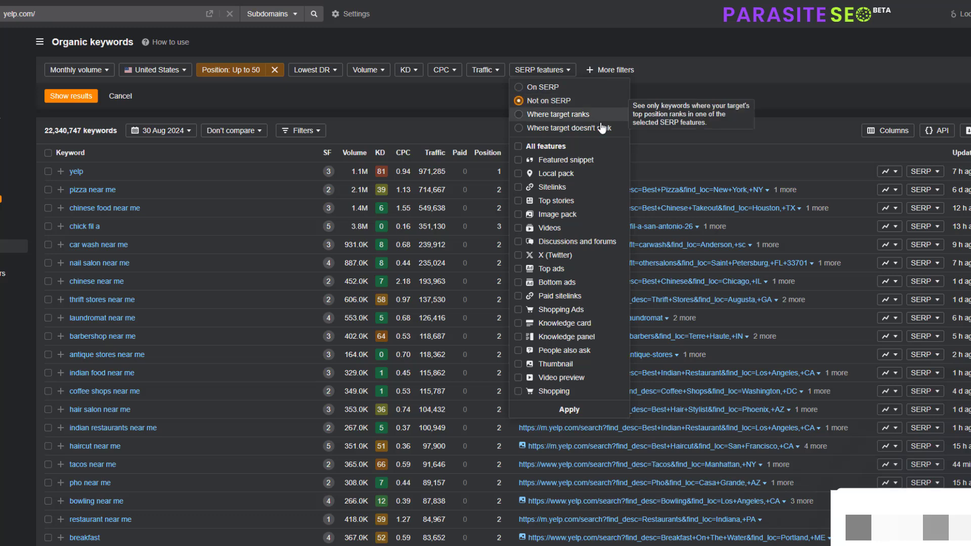
click(518, 173)
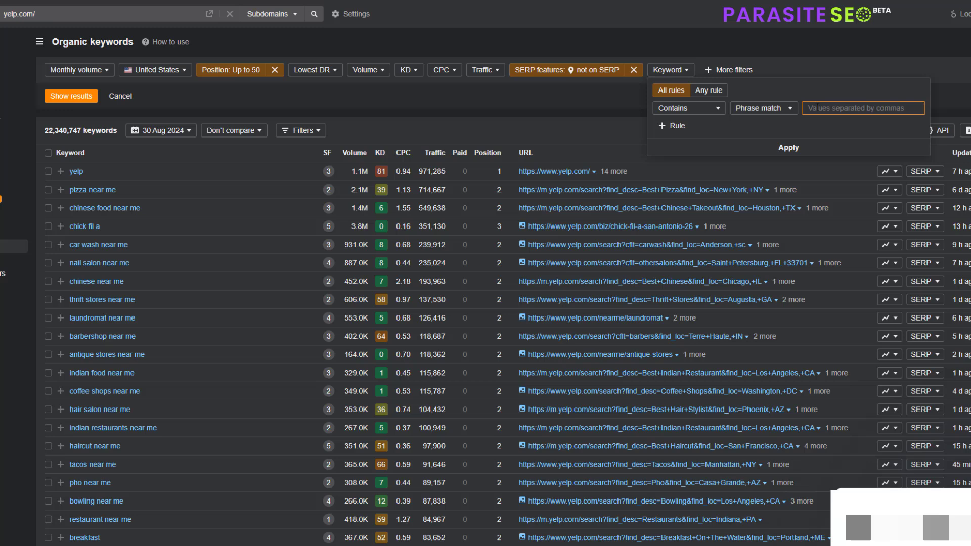
Require the keyword to contain both 'dallas' and 'best' via two phrase rules
text(dallas)
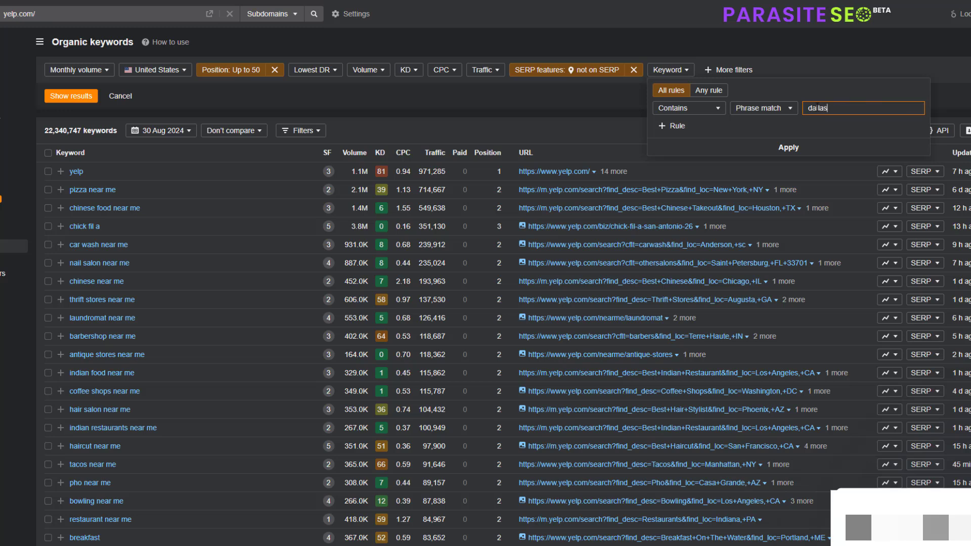
click(671, 144)
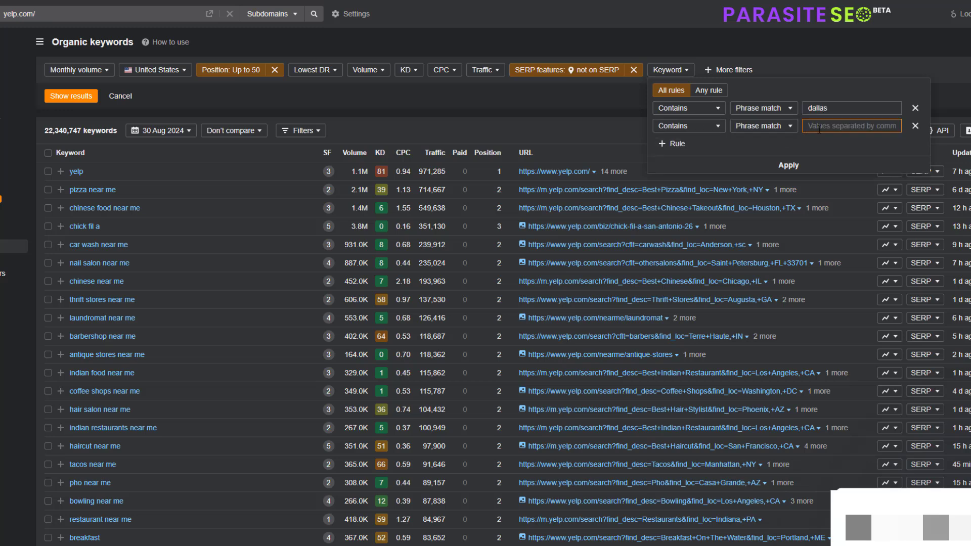
text(best)
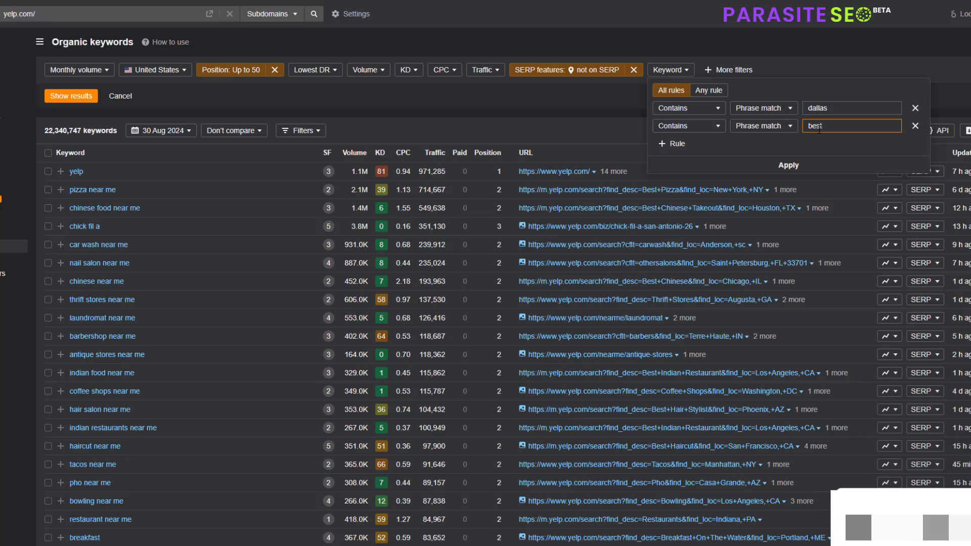
mouse_move(768, 180)
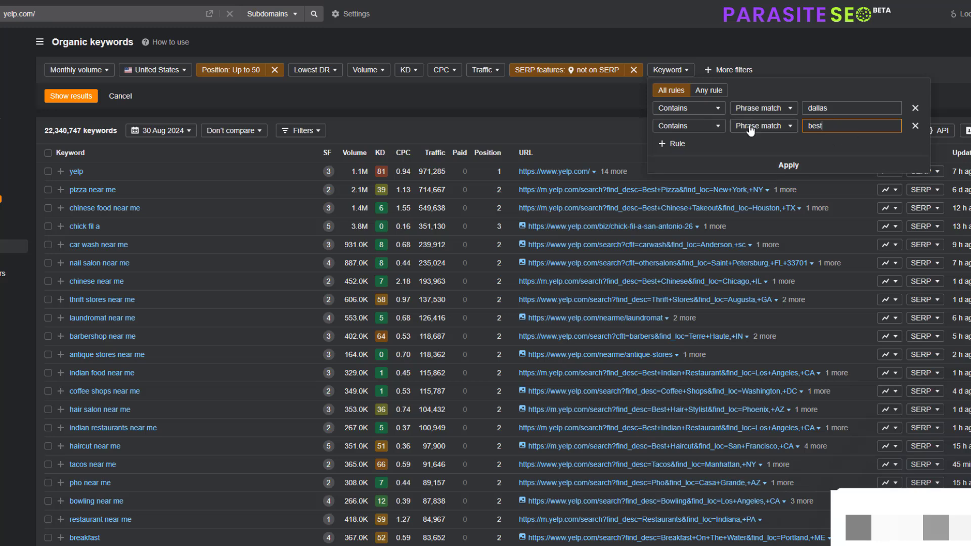
click(788, 165)
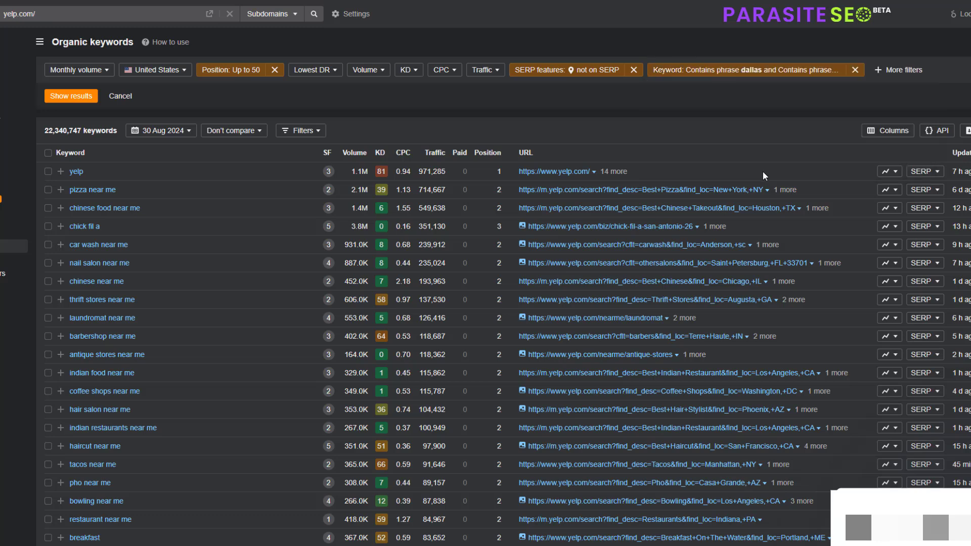
mouse_move(74, 91)
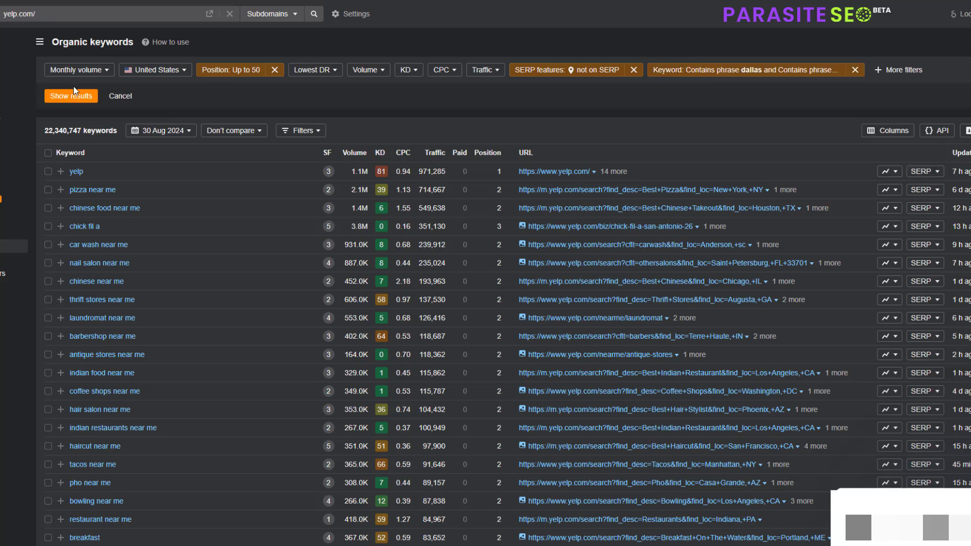
Show the 441 matching best-plus-dallas keywords and scan down the list
click(71, 96)
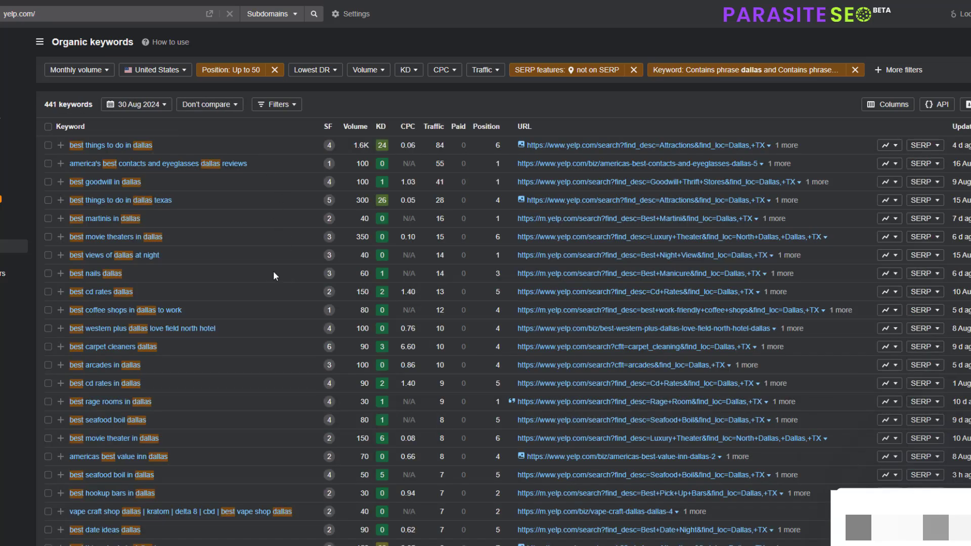
mouse_move(261, 272)
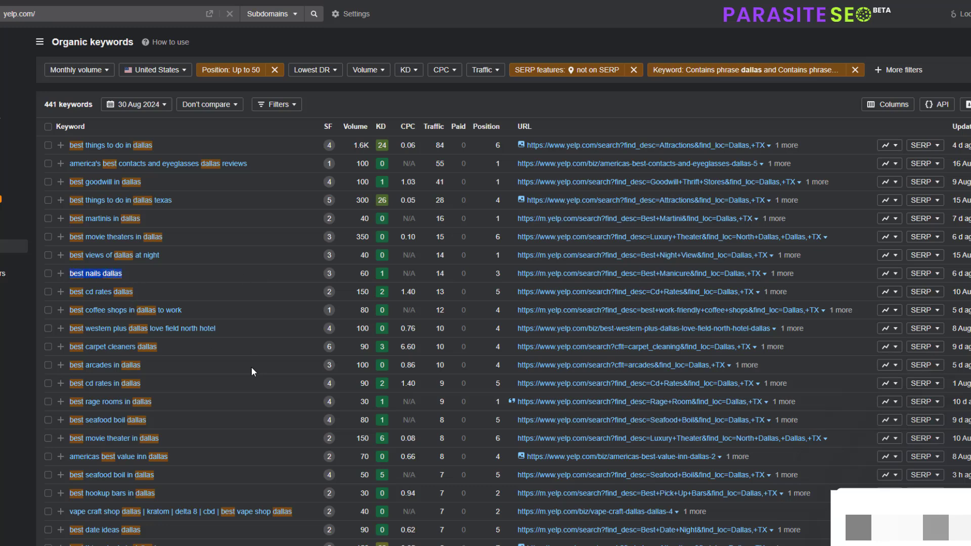
scroll(down, 3)
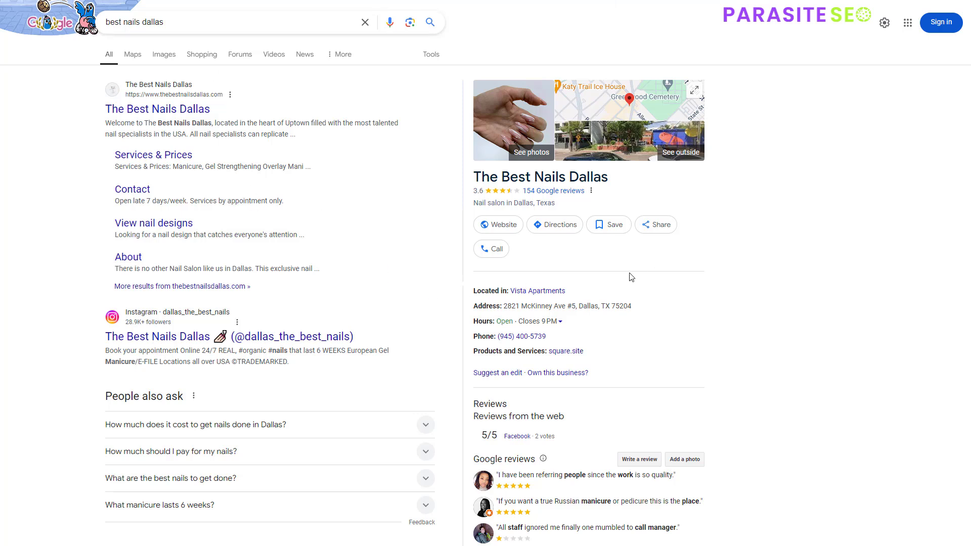
mouse_move(158, 109)
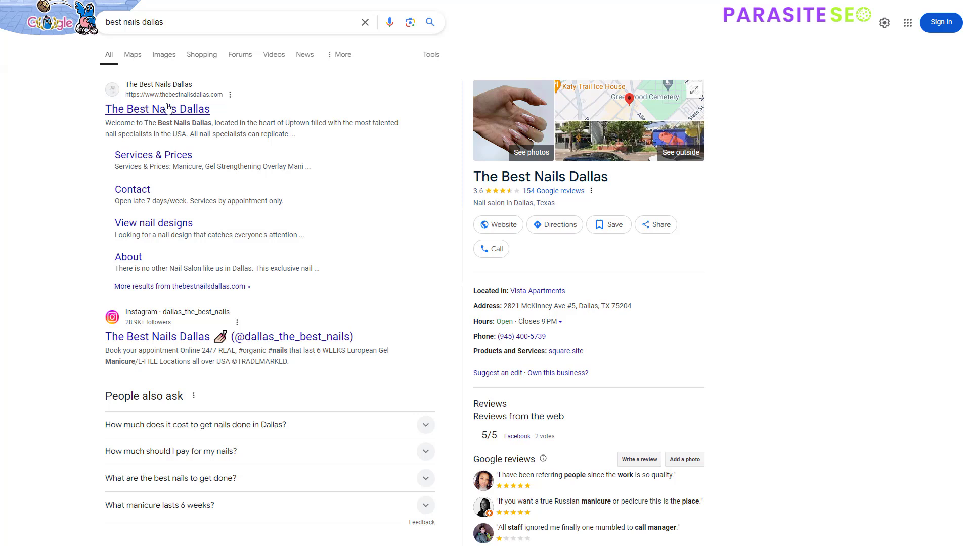
mouse_move(472, 178)
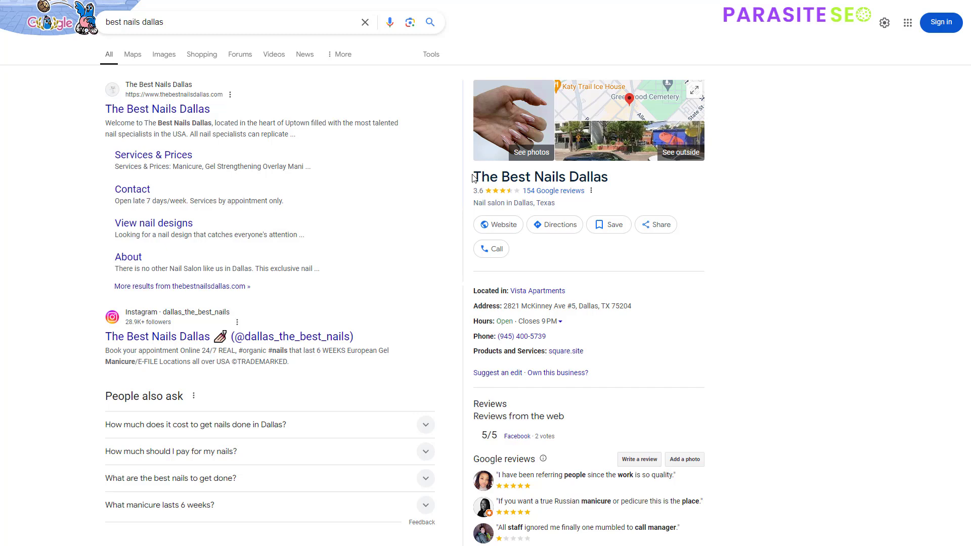
text(best carpet cleaners dallas)
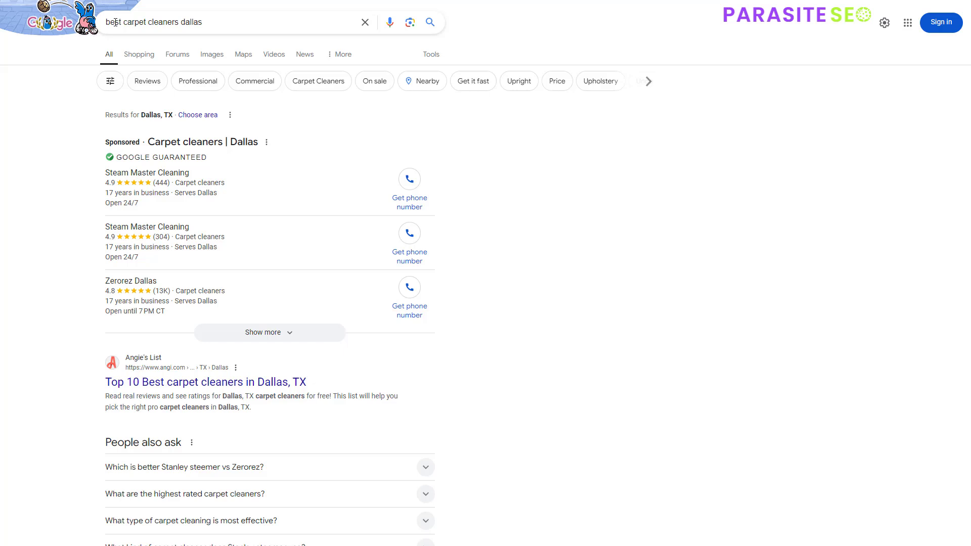
mouse_move(529, 415)
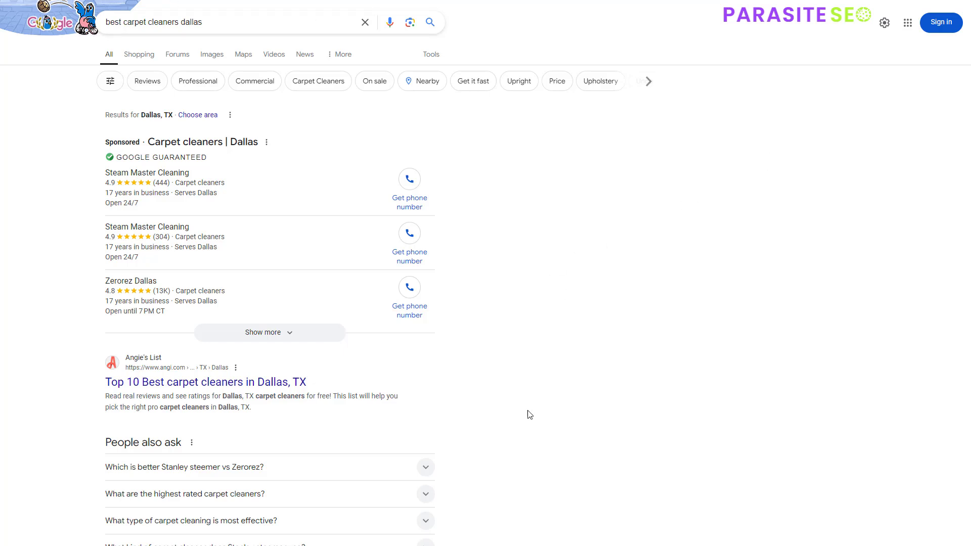
mouse_move(364, 348)
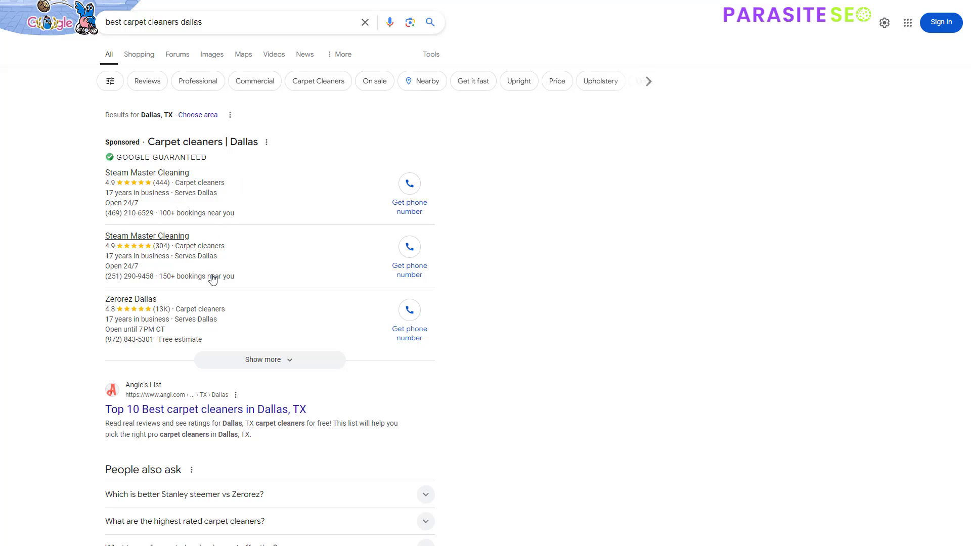
scroll(down, 3)
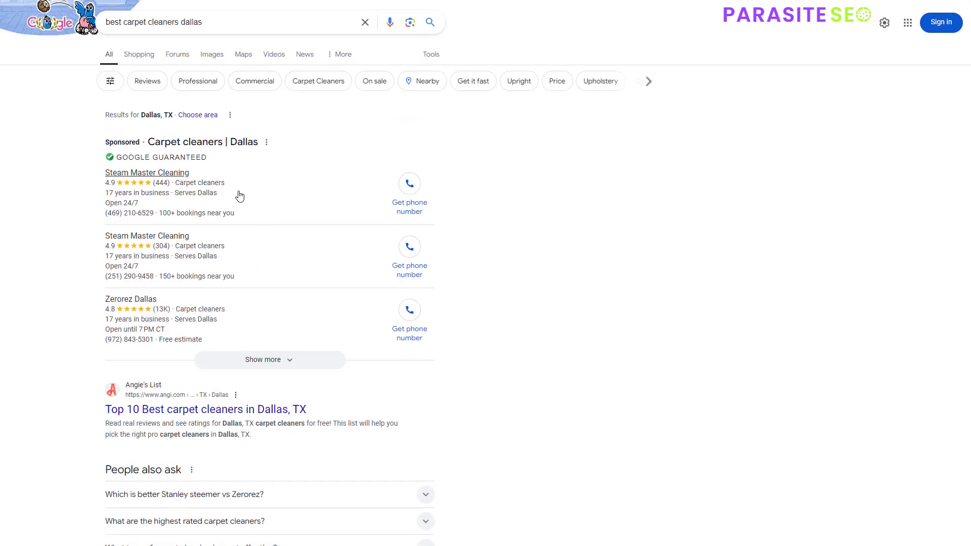
mouse_move(529, 295)
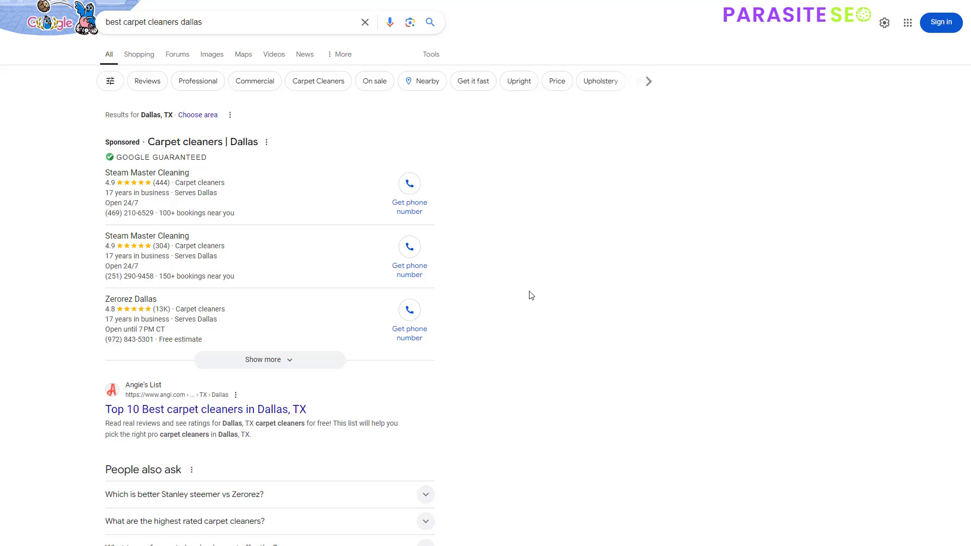
mouse_move(526, 295)
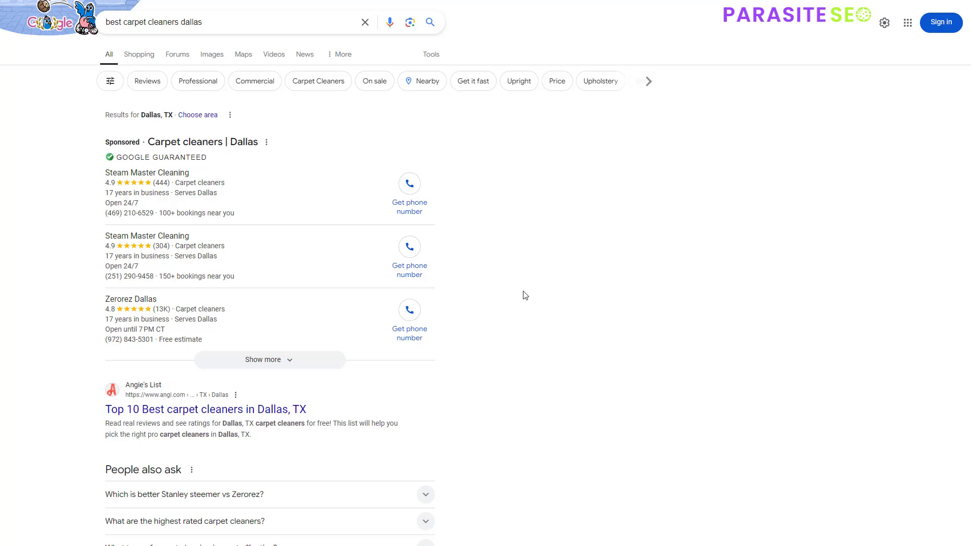
mouse_move(539, 287)
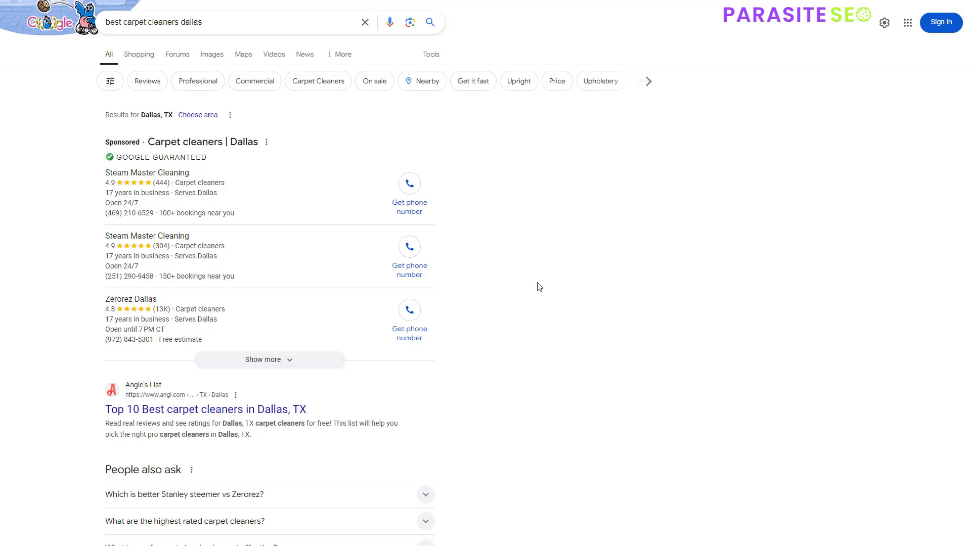
mouse_move(147, 172)
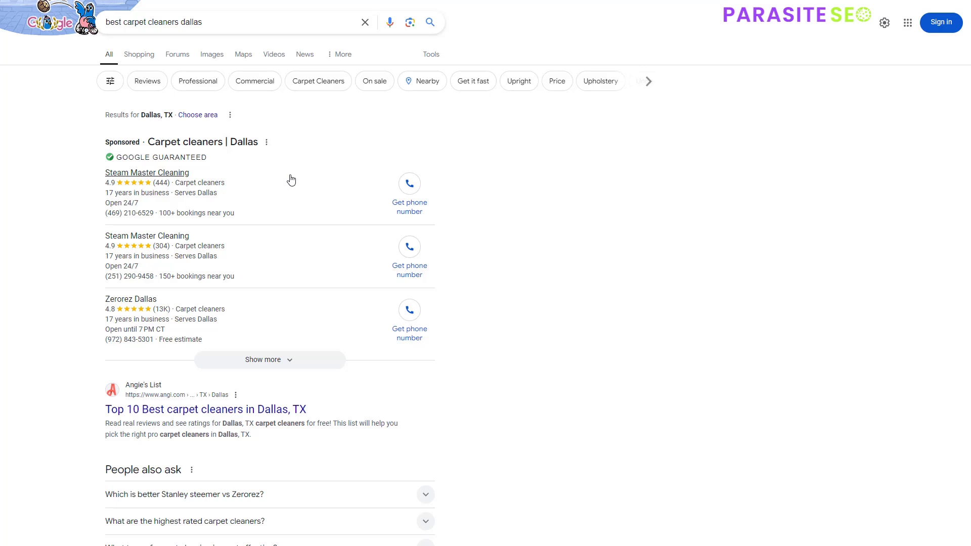
mouse_move(232, 409)
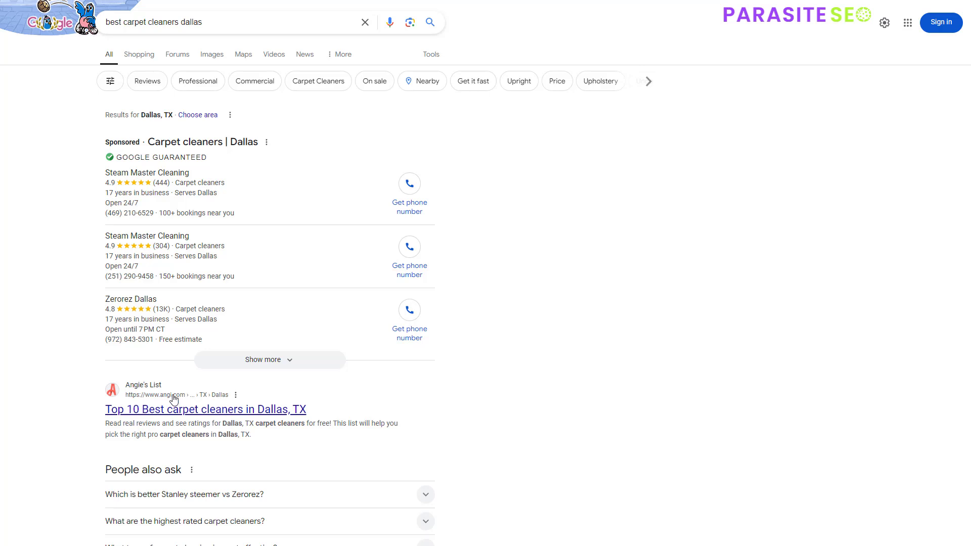
mouse_move(473, 112)
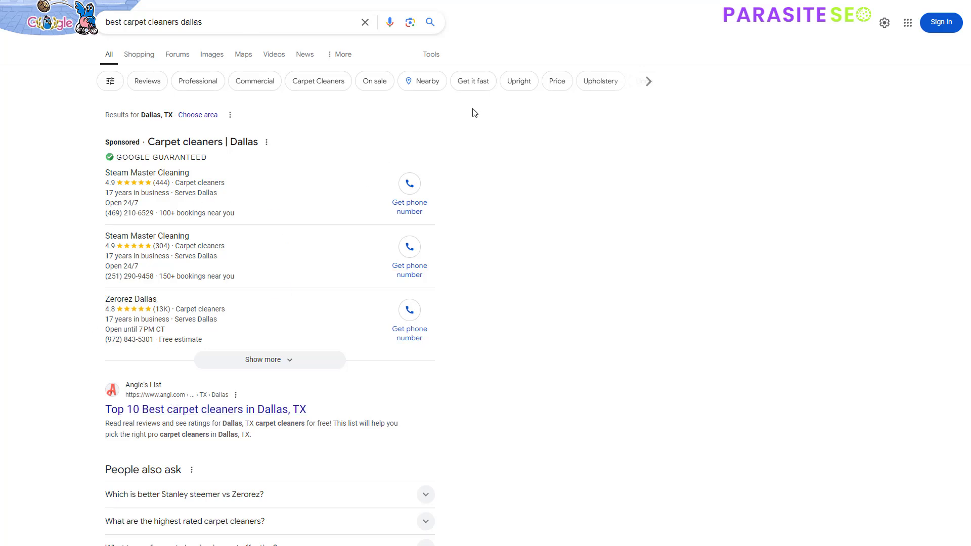
mouse_move(437, 180)
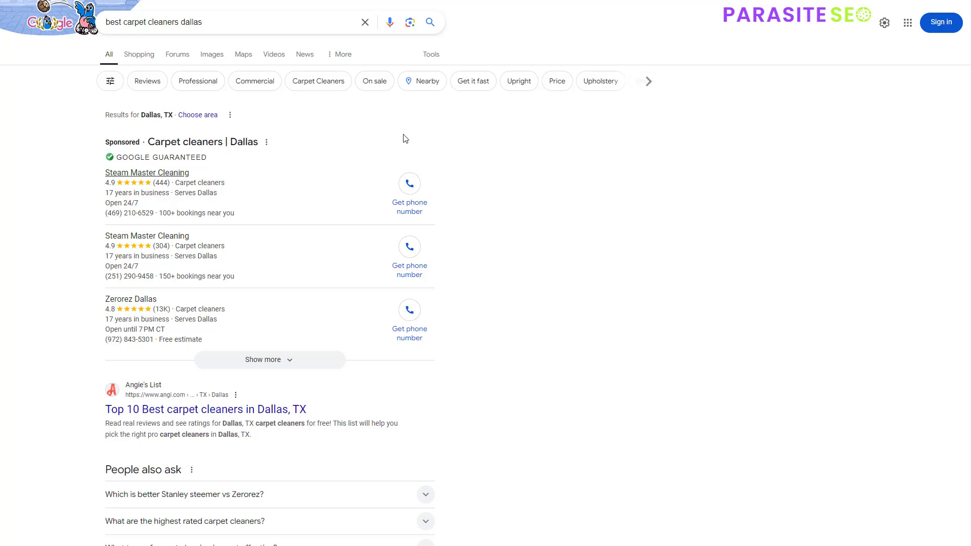
Search Google for 'best builders in dallas'
text(best builders in dallas)
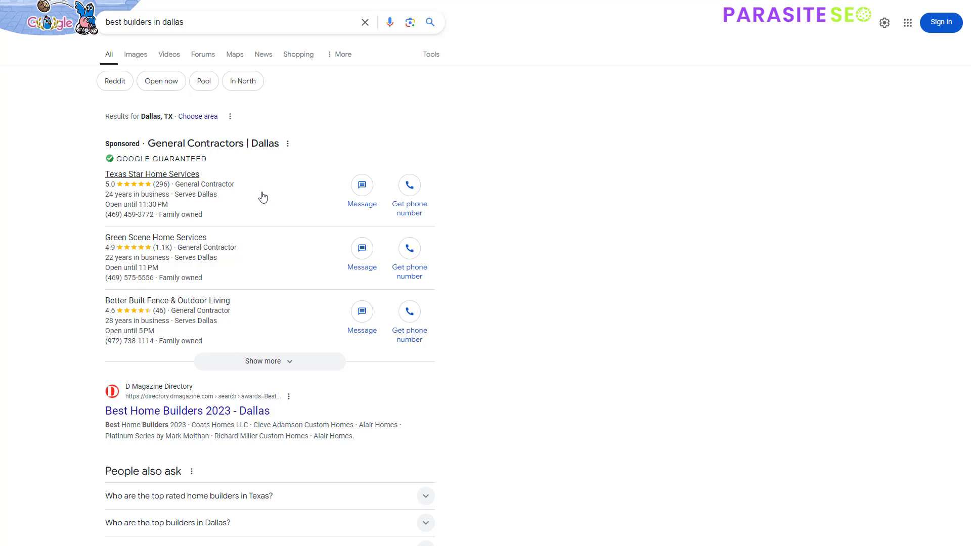
mouse_move(246, 197)
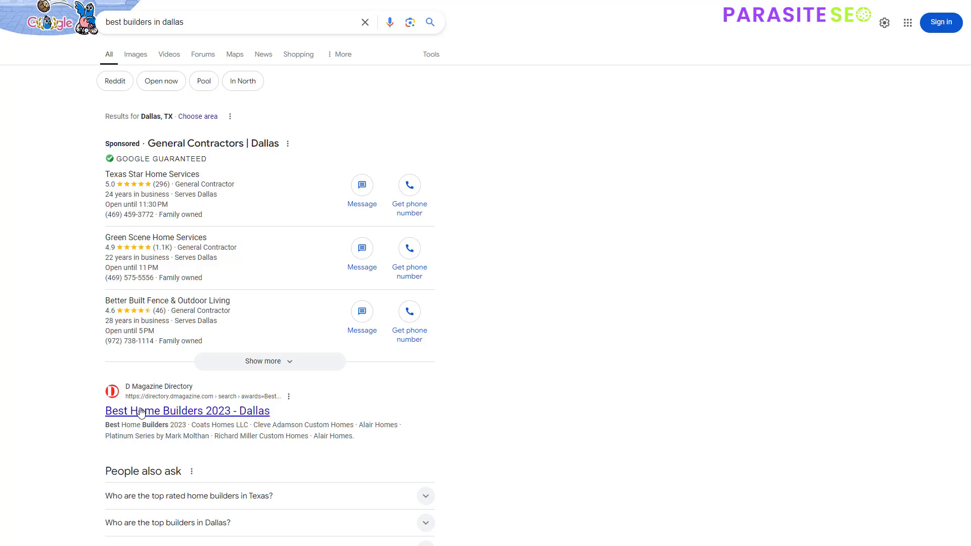
mouse_move(248, 406)
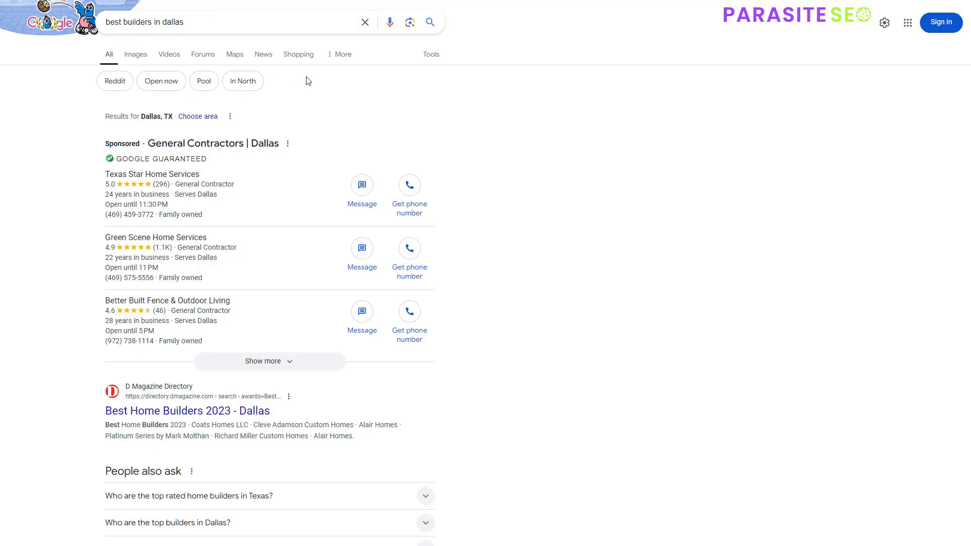
mouse_move(488, 374)
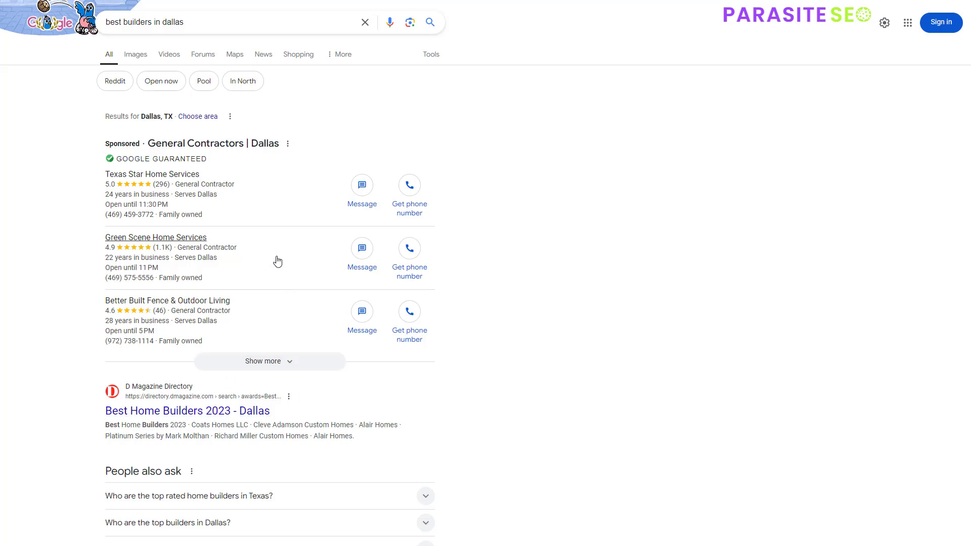
Search Google for 'best new restaurants dallas'
text(best new restaurants dallas)
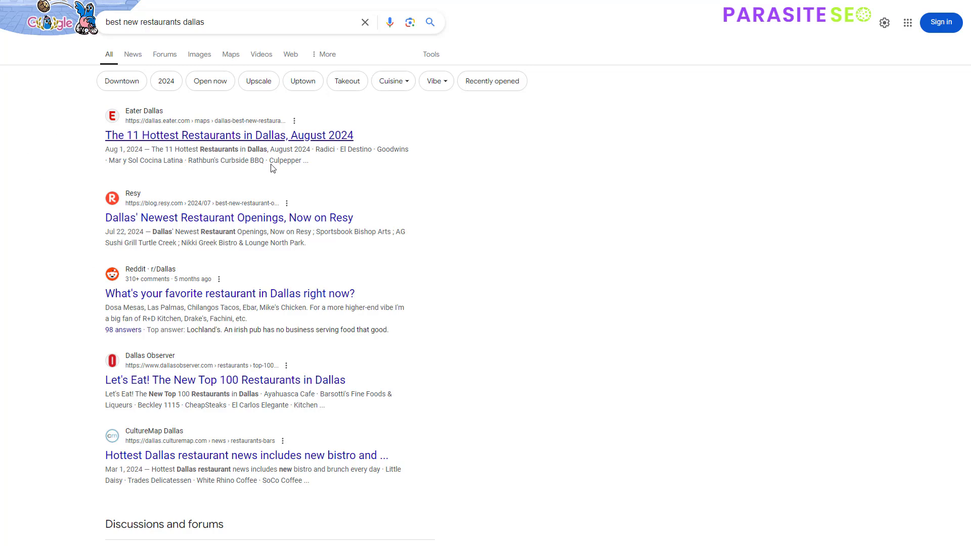
mouse_move(139, 300)
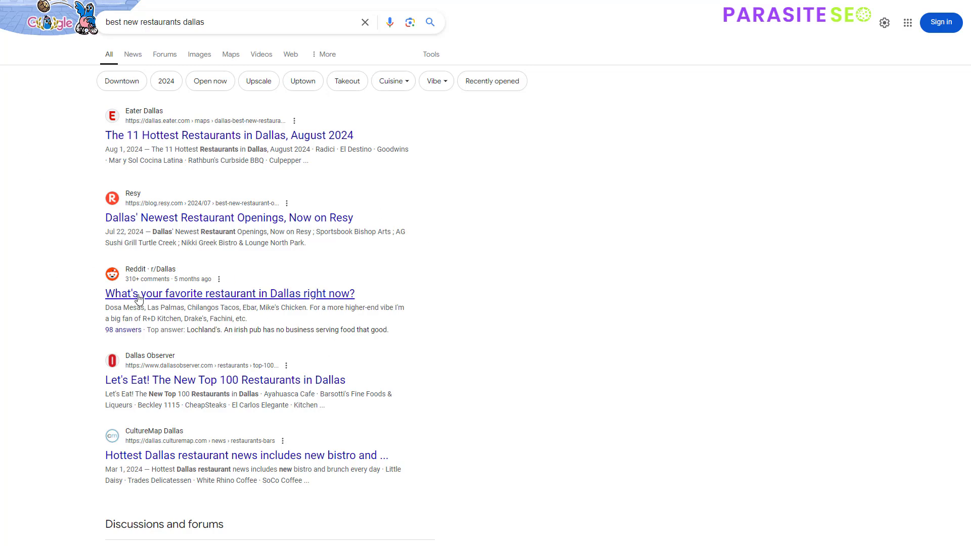
mouse_move(361, 385)
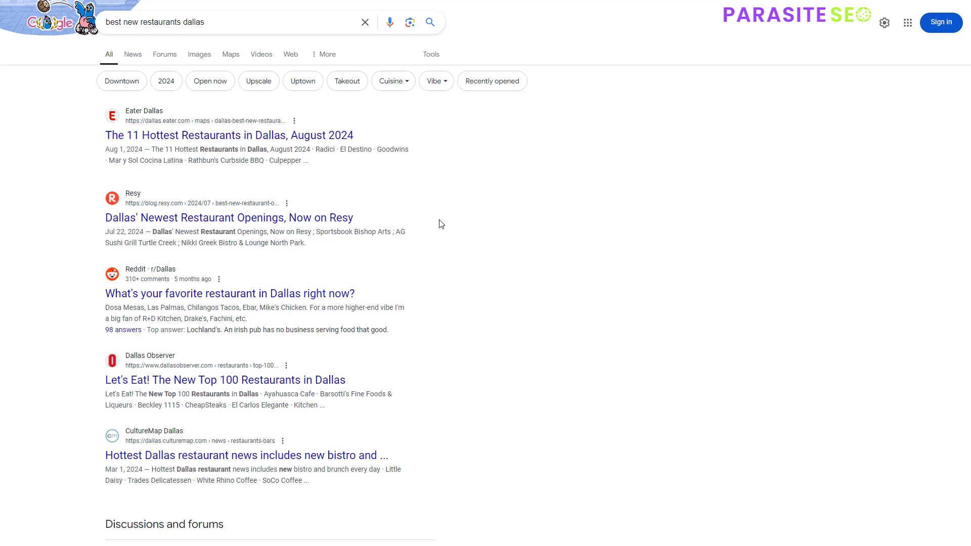
mouse_move(390, 175)
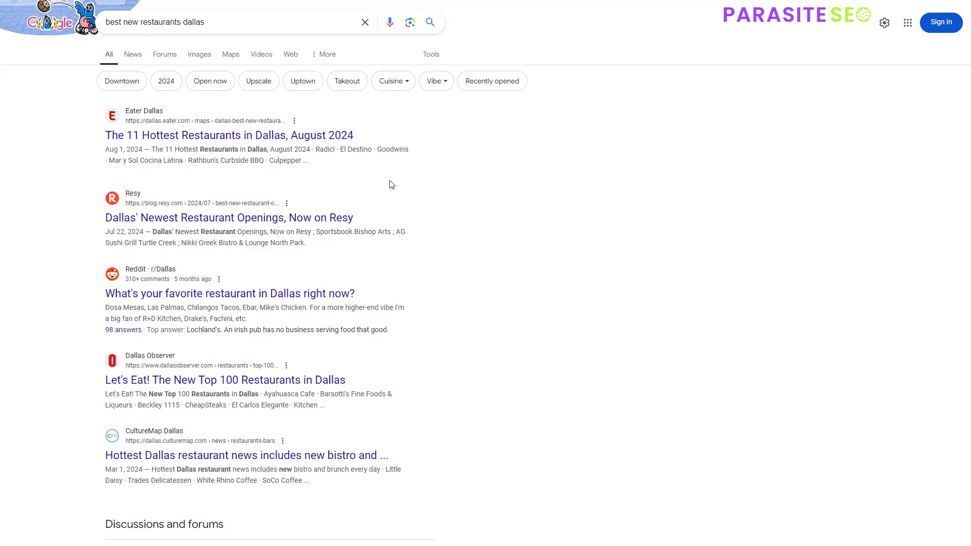
mouse_move(313, 53)
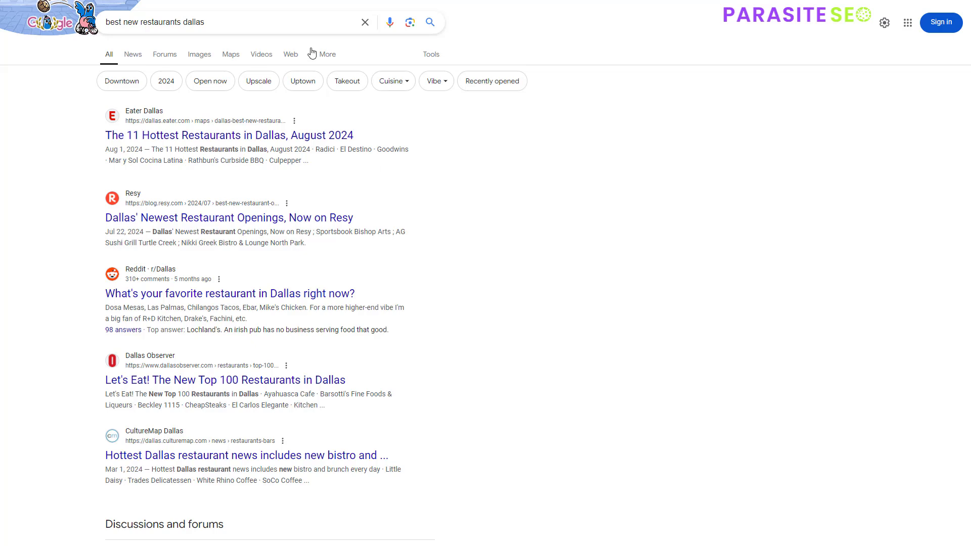
Search Google for 'best movers in dallas' and scan the sponsored and organic results
text(best movers in dallas)
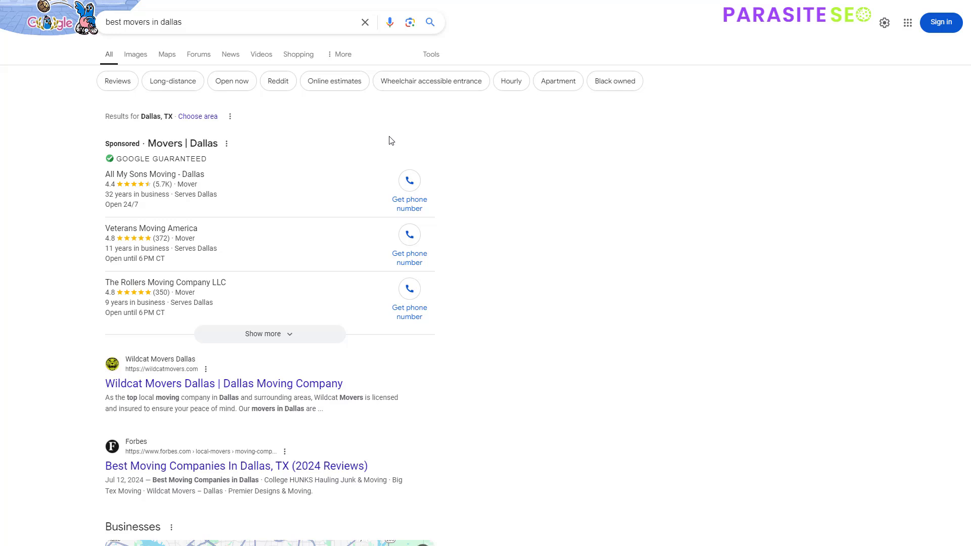
mouse_move(540, 171)
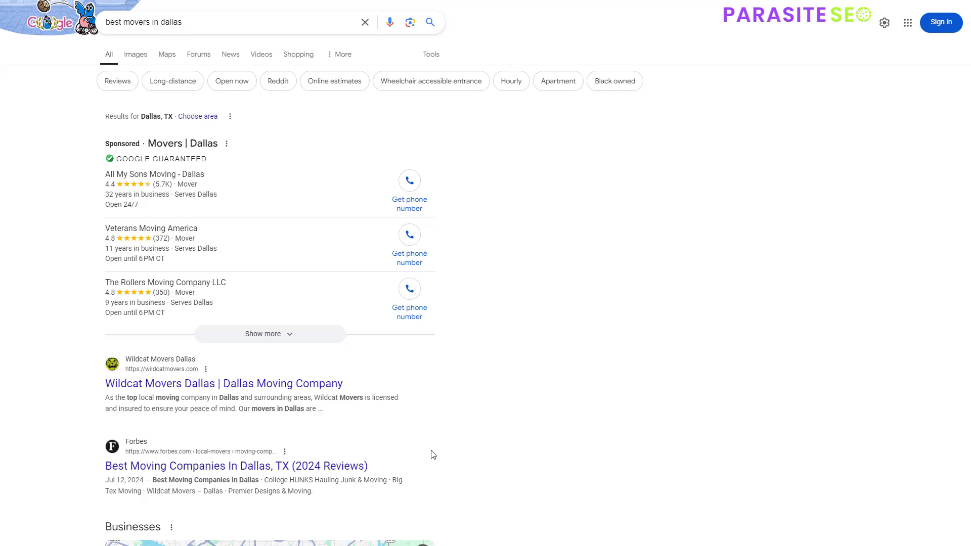
mouse_move(302, 463)
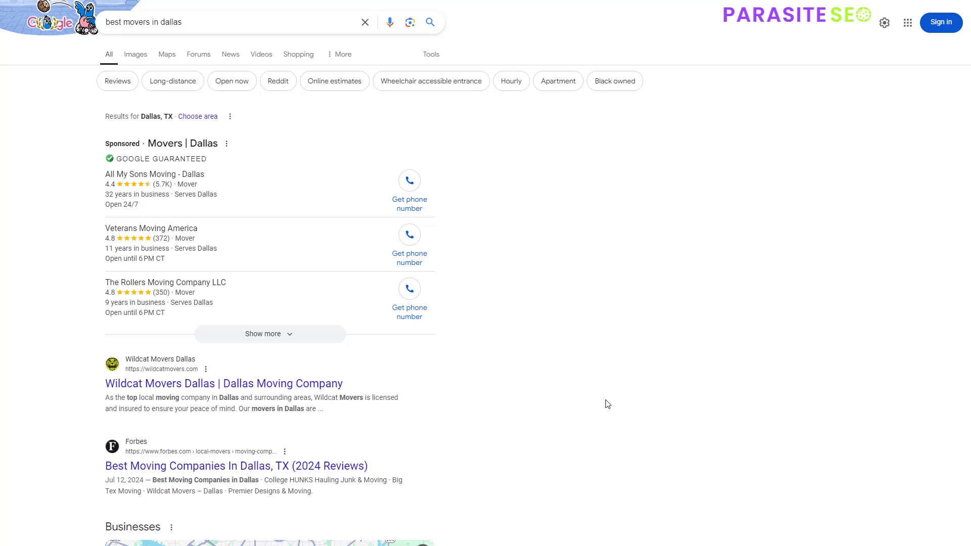
mouse_move(178, 387)
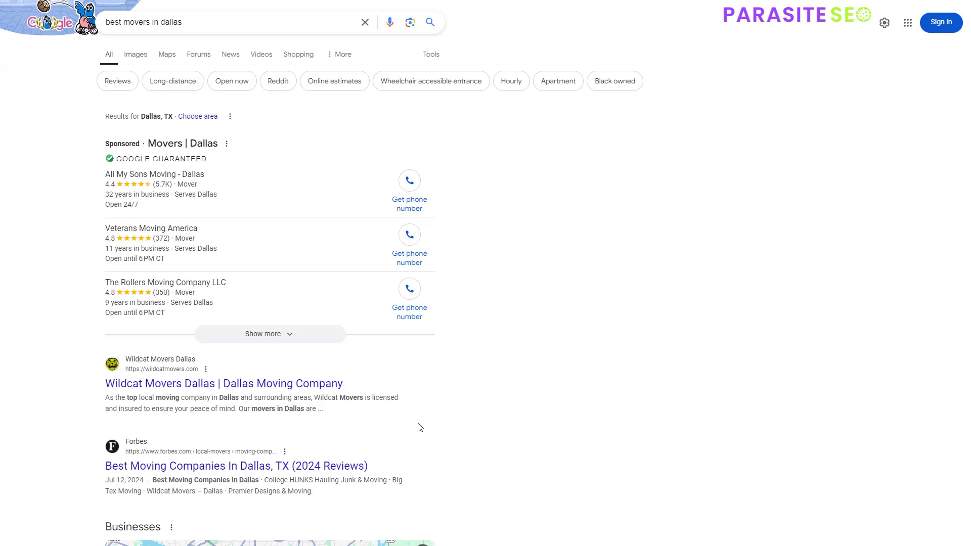
scroll(down, 3)
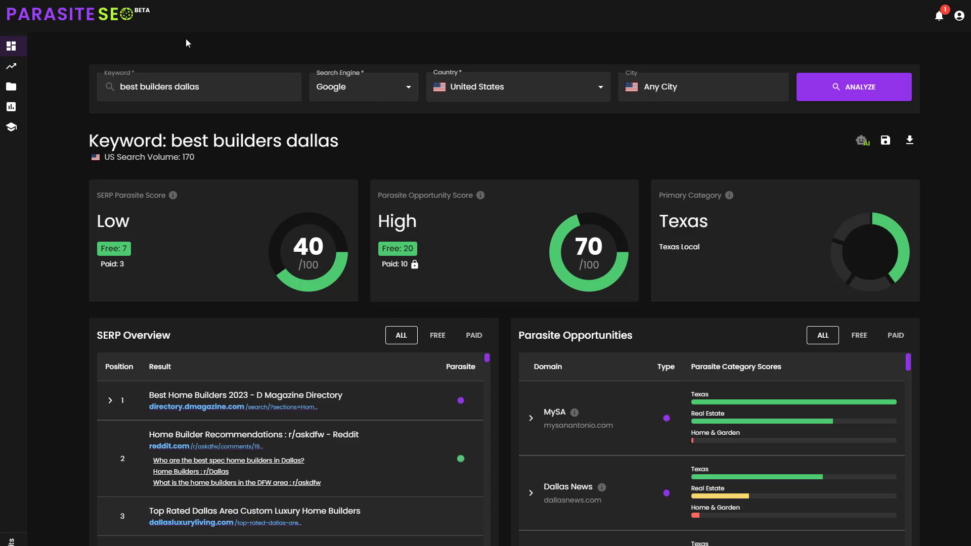
mouse_move(697, 177)
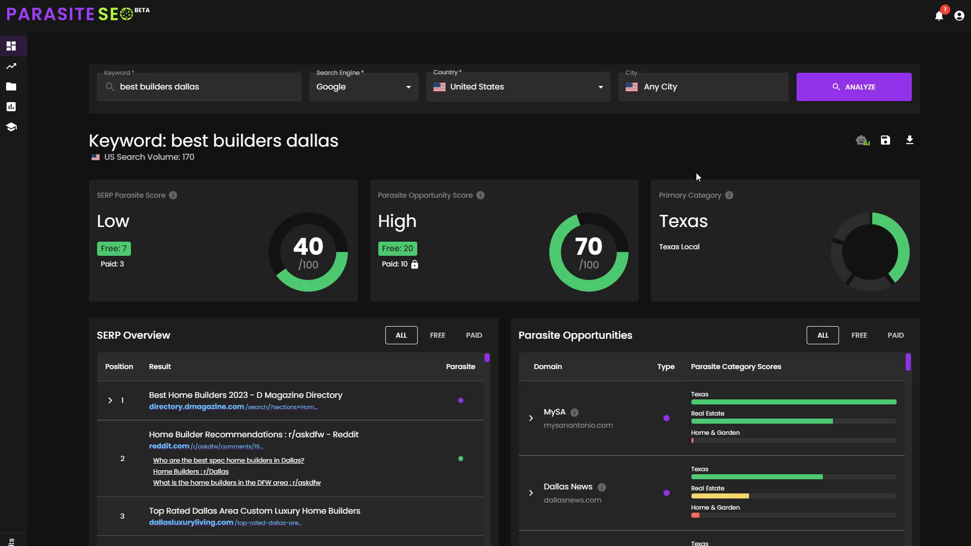
mouse_move(705, 135)
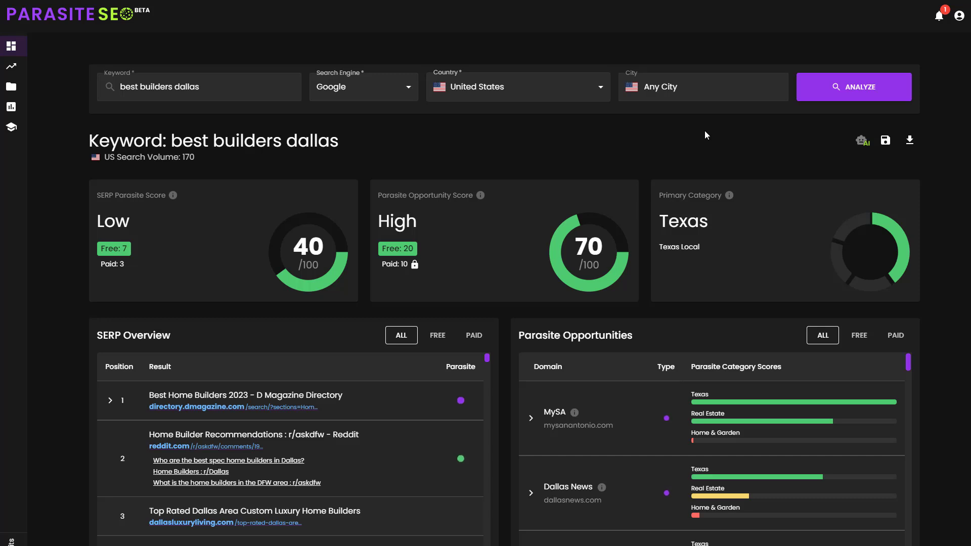
click(694, 87)
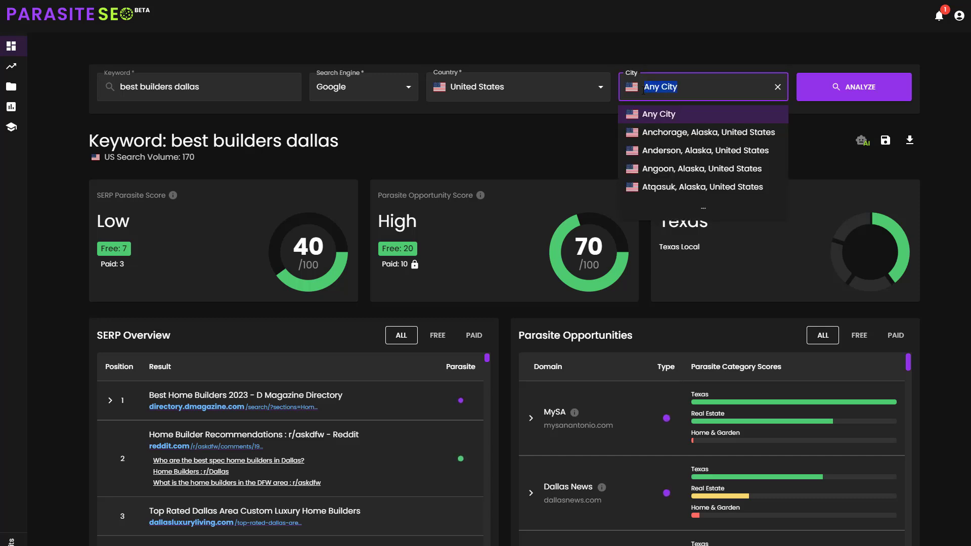
text(dall)
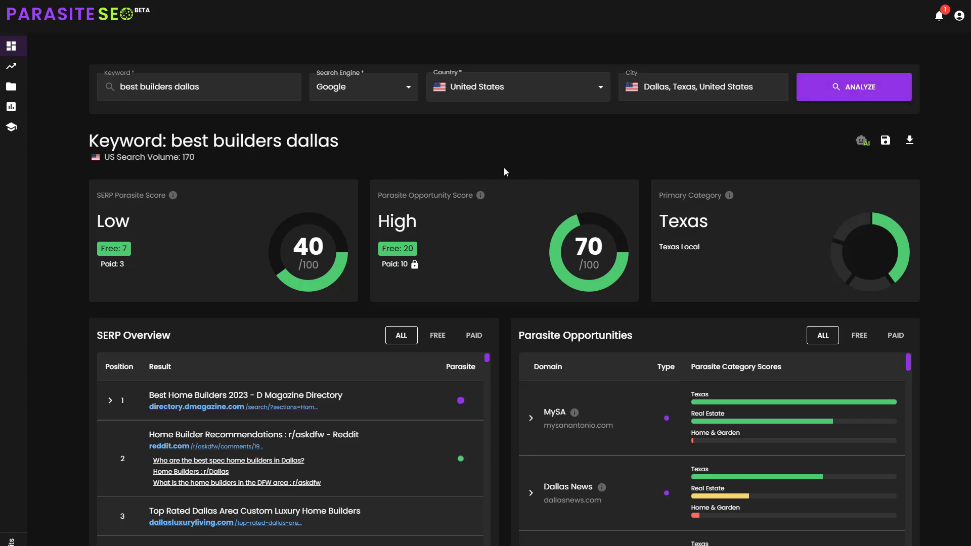
mouse_move(206, 267)
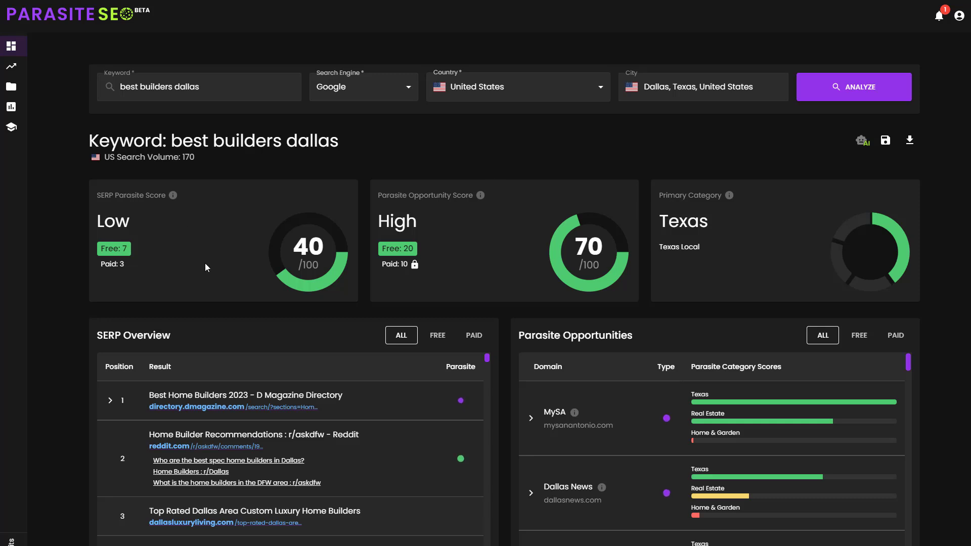
mouse_move(169, 253)
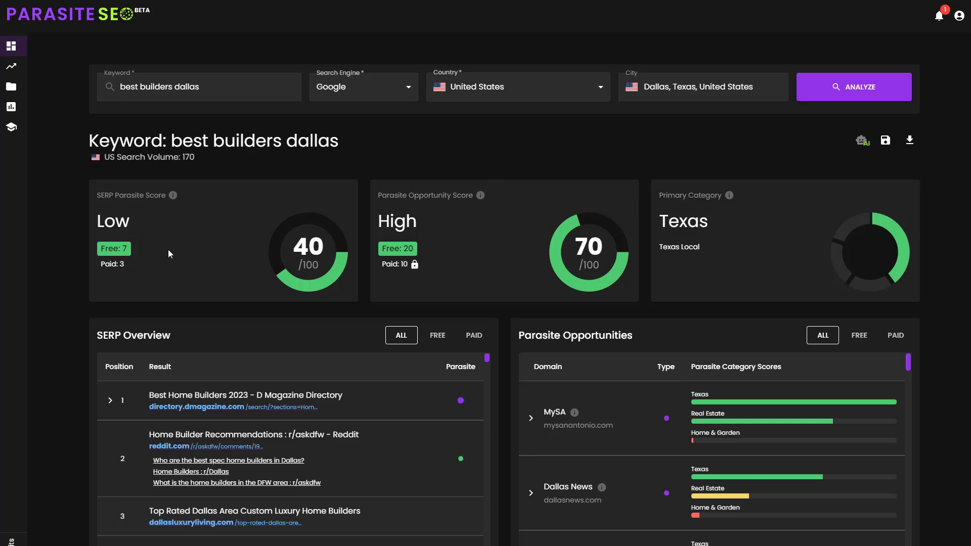
mouse_move(114, 249)
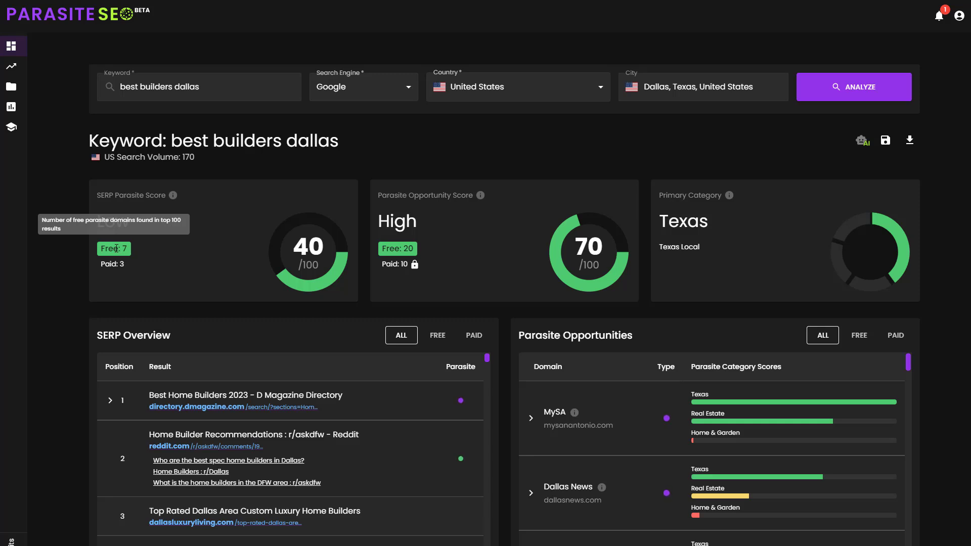
mouse_move(162, 280)
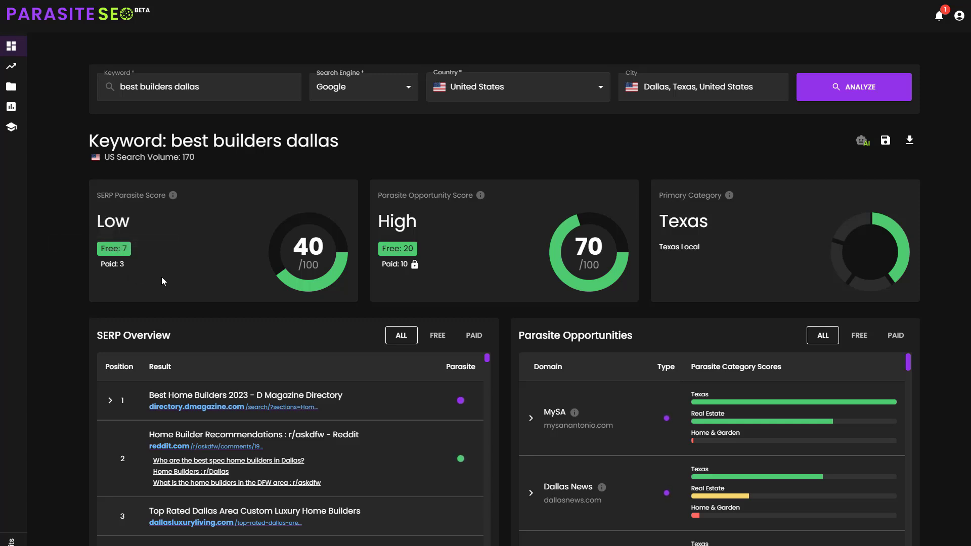
mouse_move(503, 413)
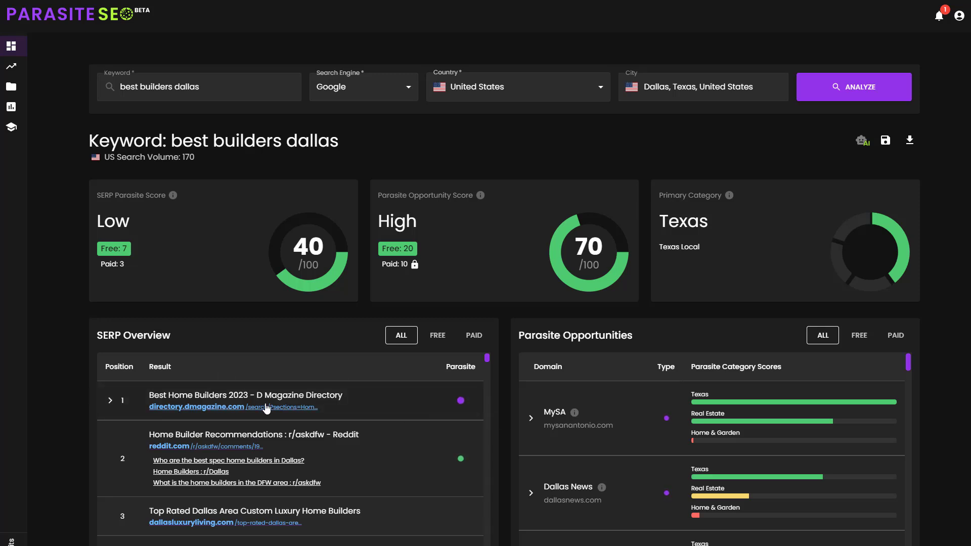
mouse_move(241, 340)
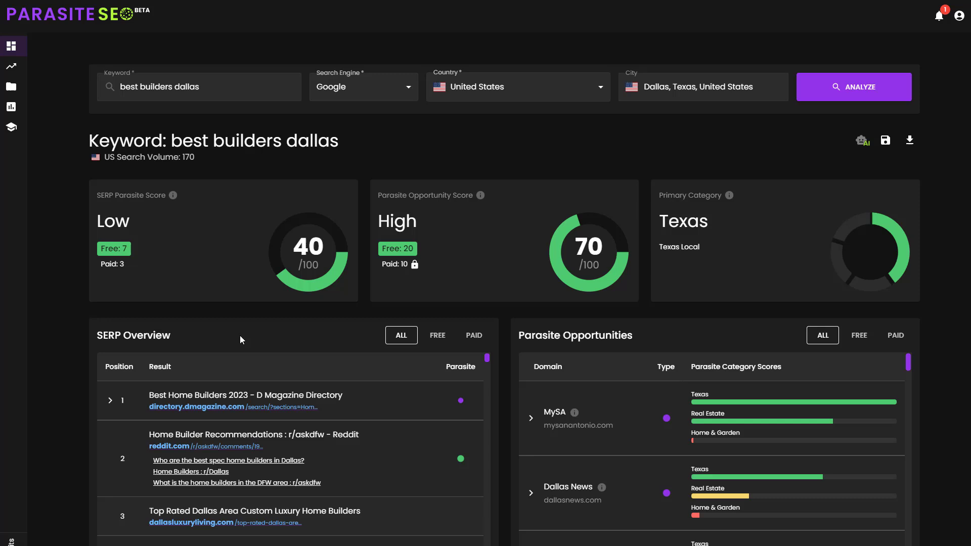
mouse_move(245, 395)
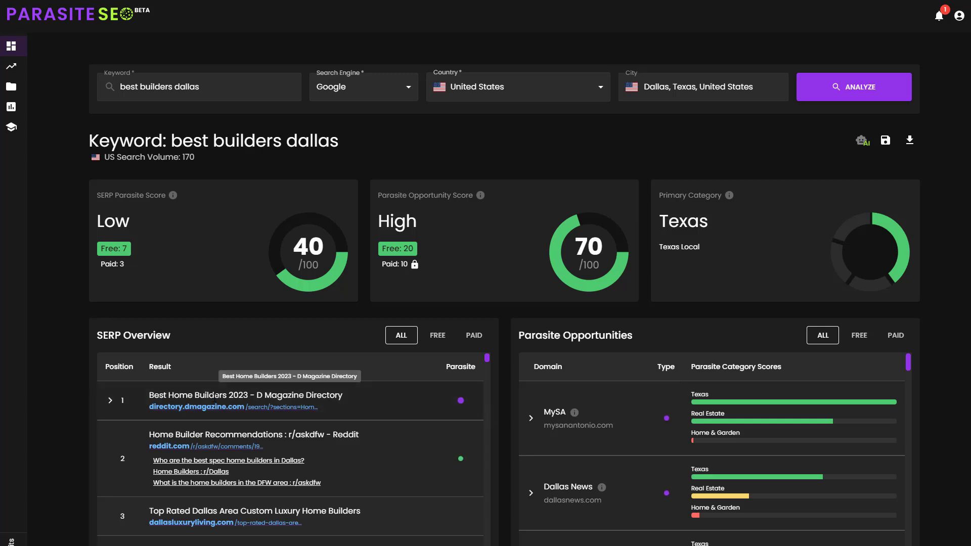
mouse_move(235, 360)
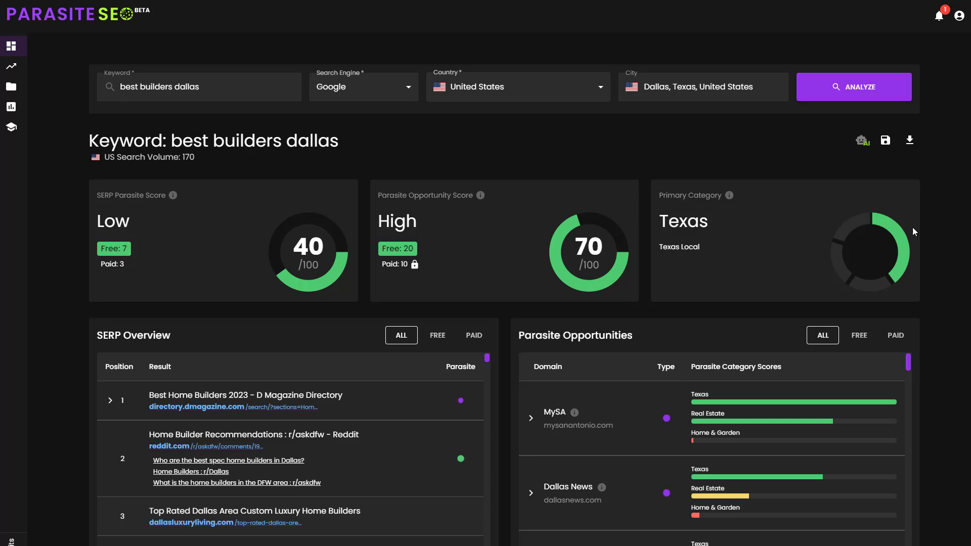
mouse_move(776, 221)
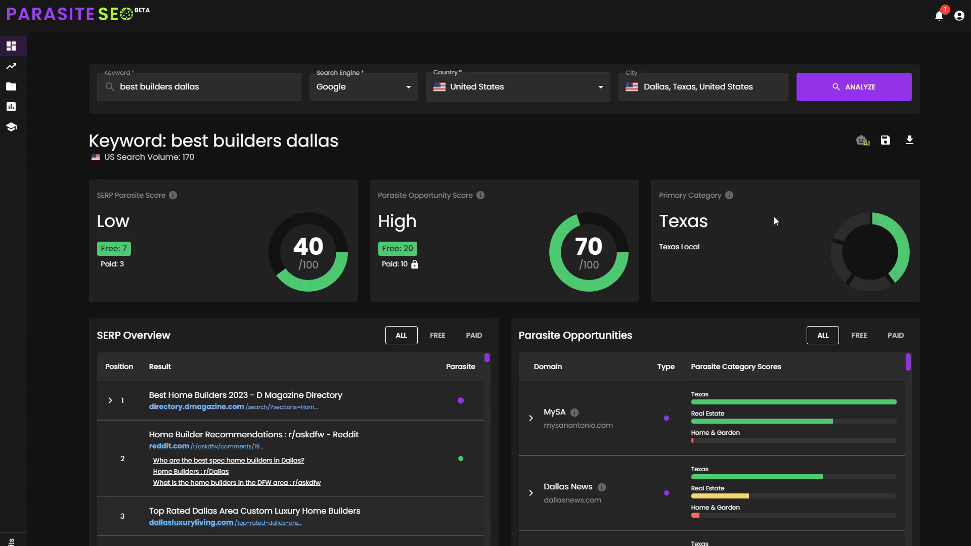
mouse_move(780, 173)
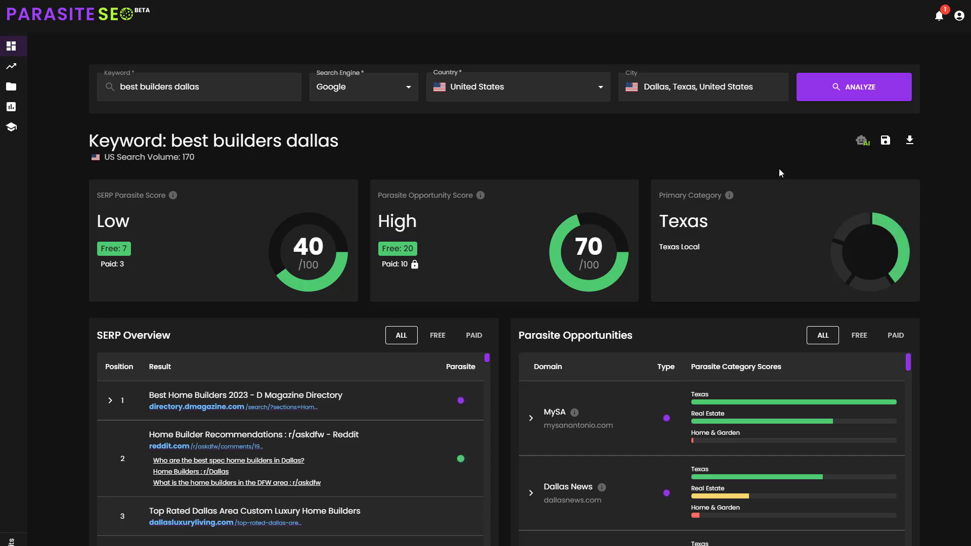
mouse_move(901, 248)
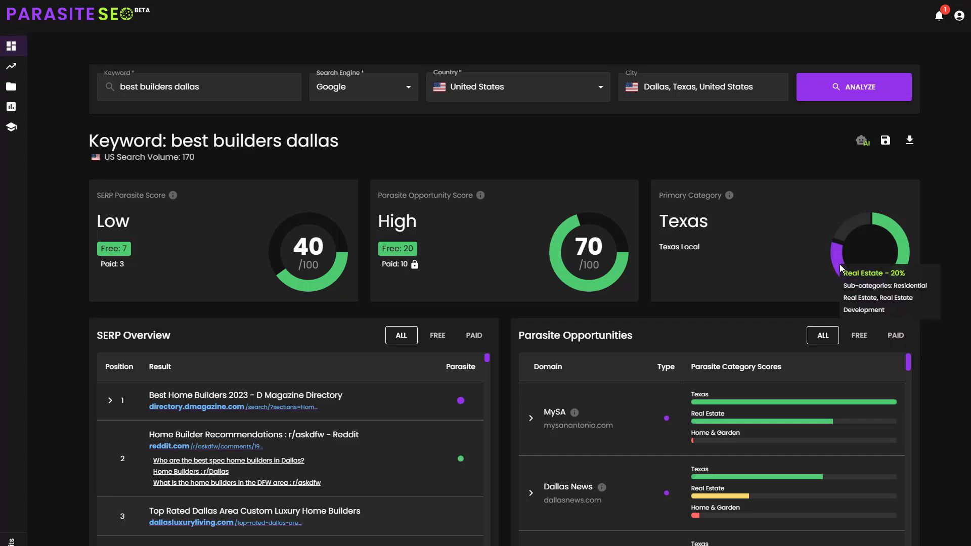
mouse_move(843, 235)
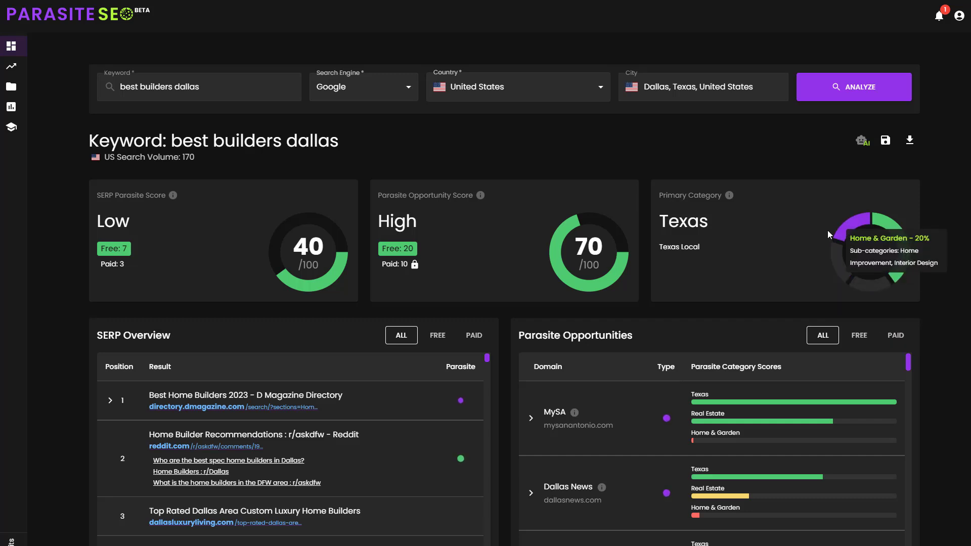
mouse_move(789, 242)
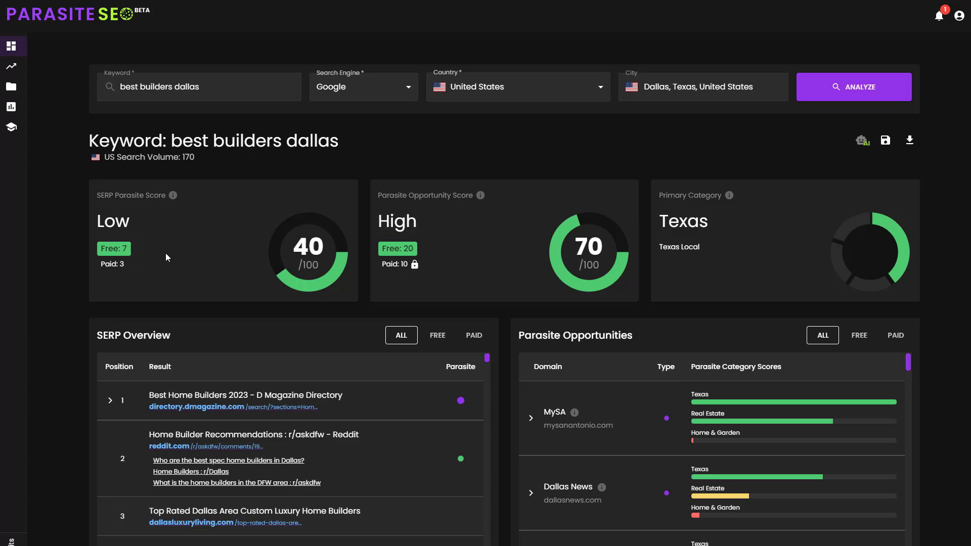
click(12, 45)
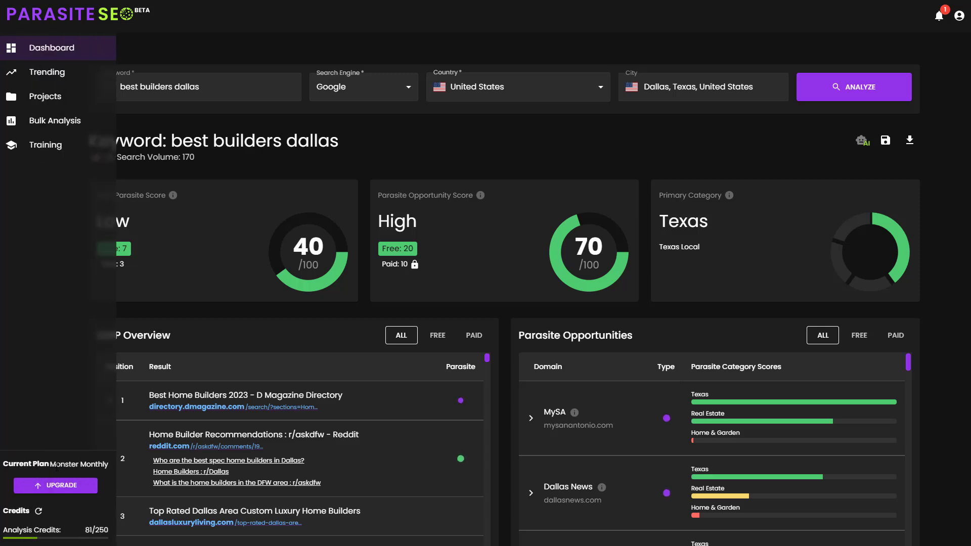
click(11, 45)
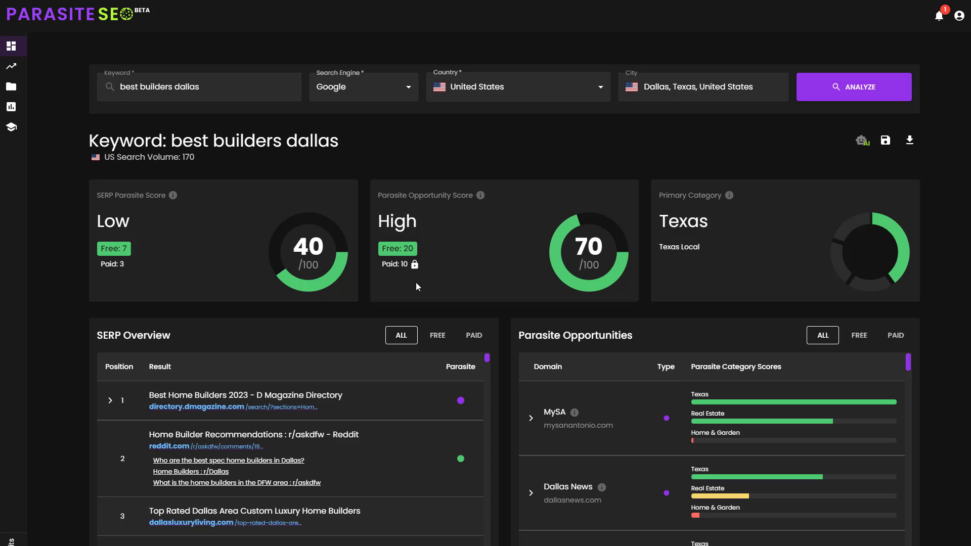
mouse_move(443, 221)
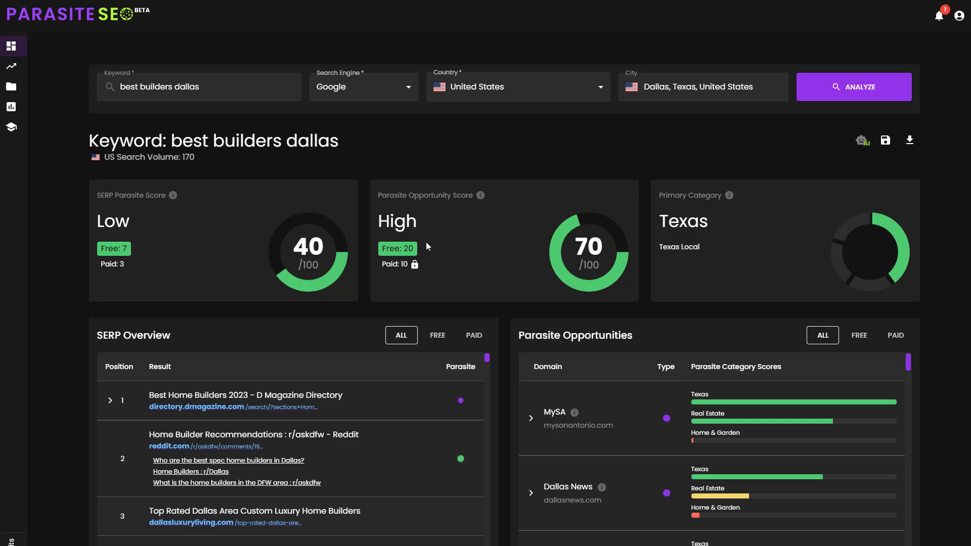
mouse_move(732, 279)
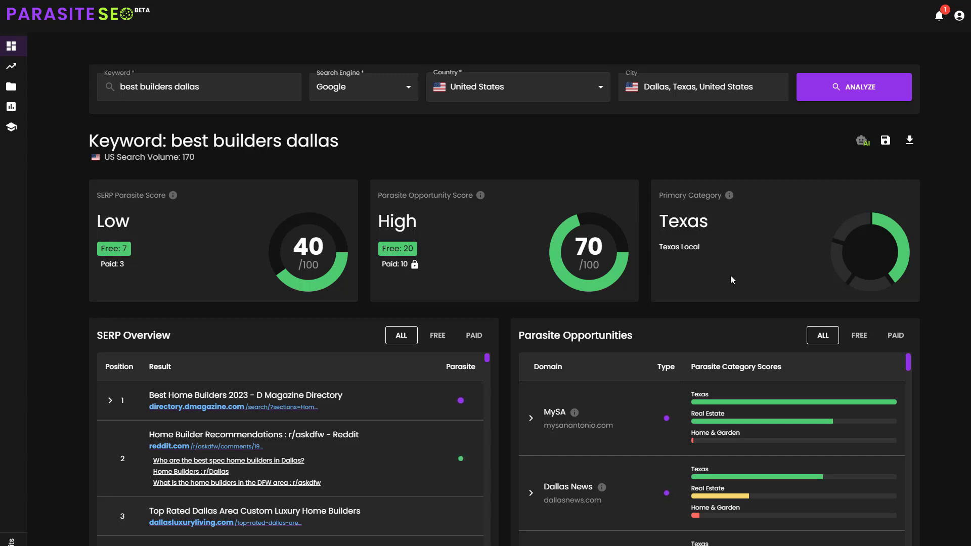
mouse_move(741, 268)
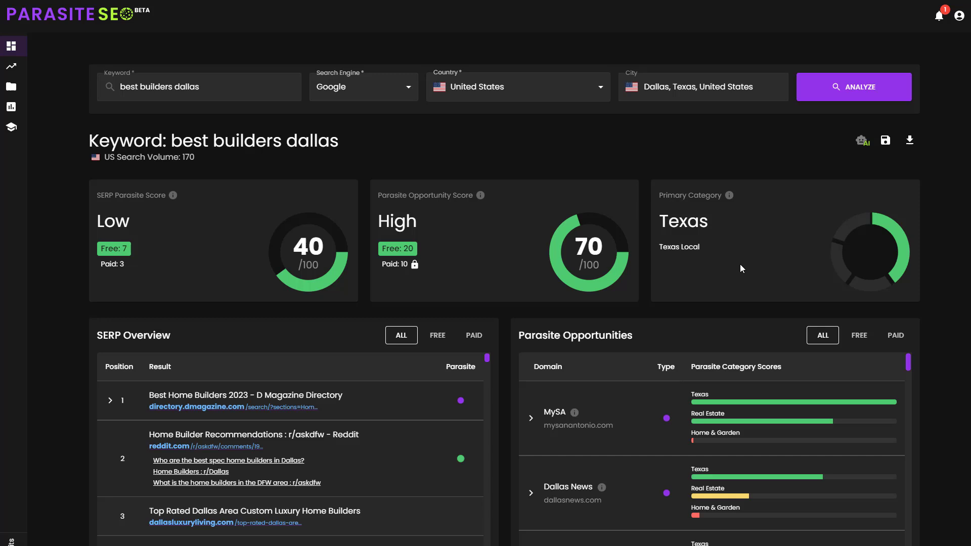
mouse_move(763, 239)
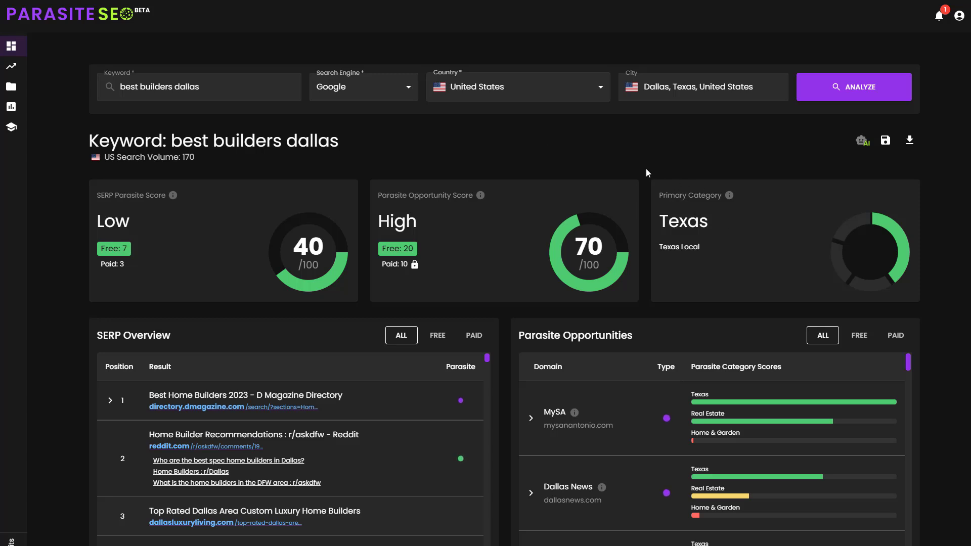
mouse_move(435, 135)
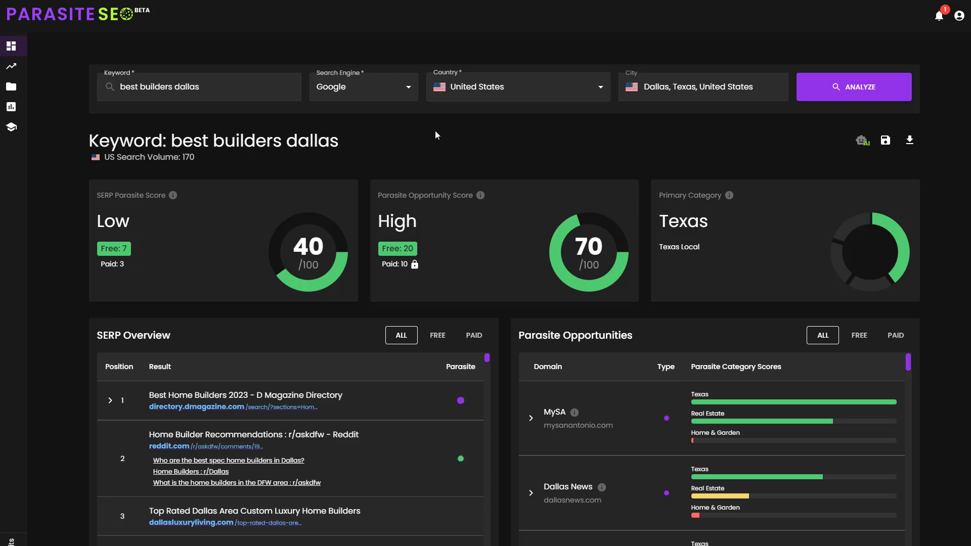
mouse_move(755, 178)
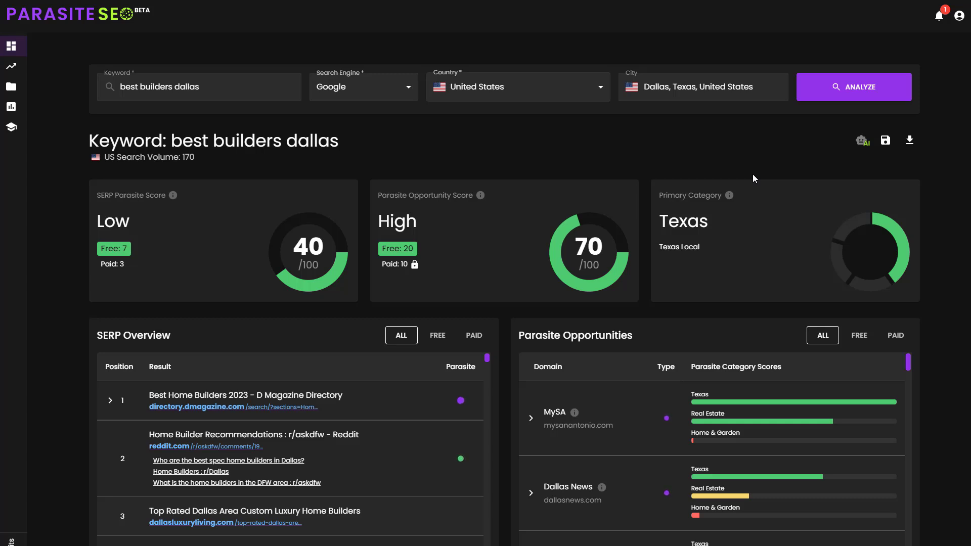
Narrow Parasite Opportunities to free domains, then to paid domains led by MySA
click(859, 335)
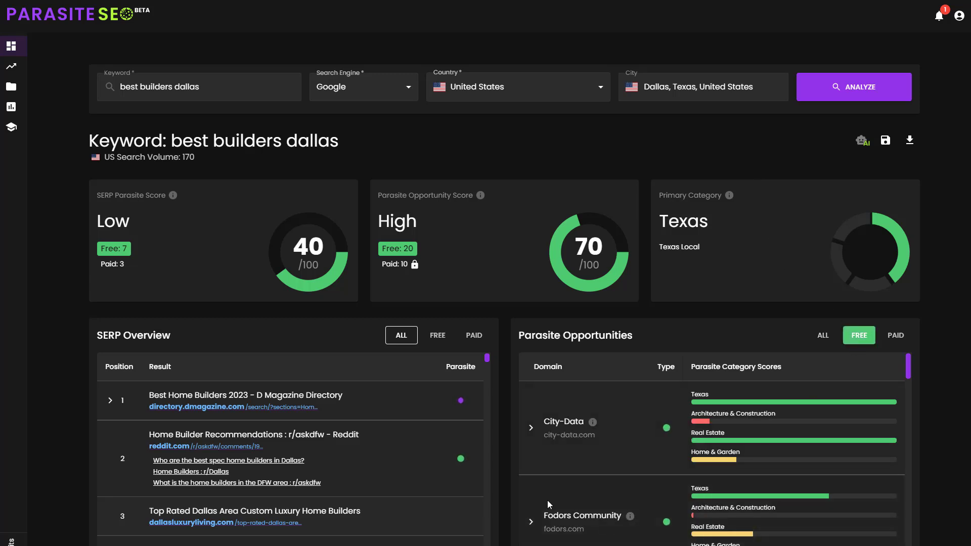
click(894, 335)
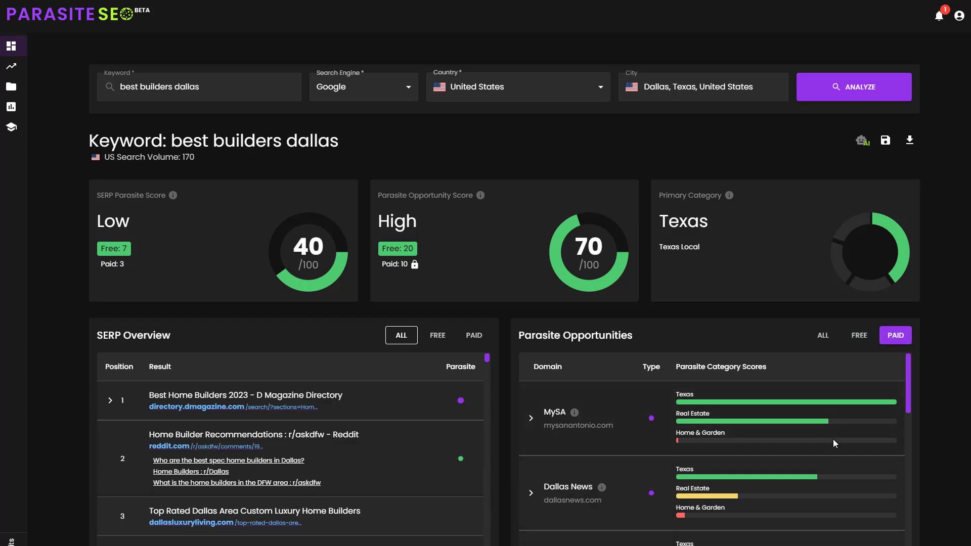